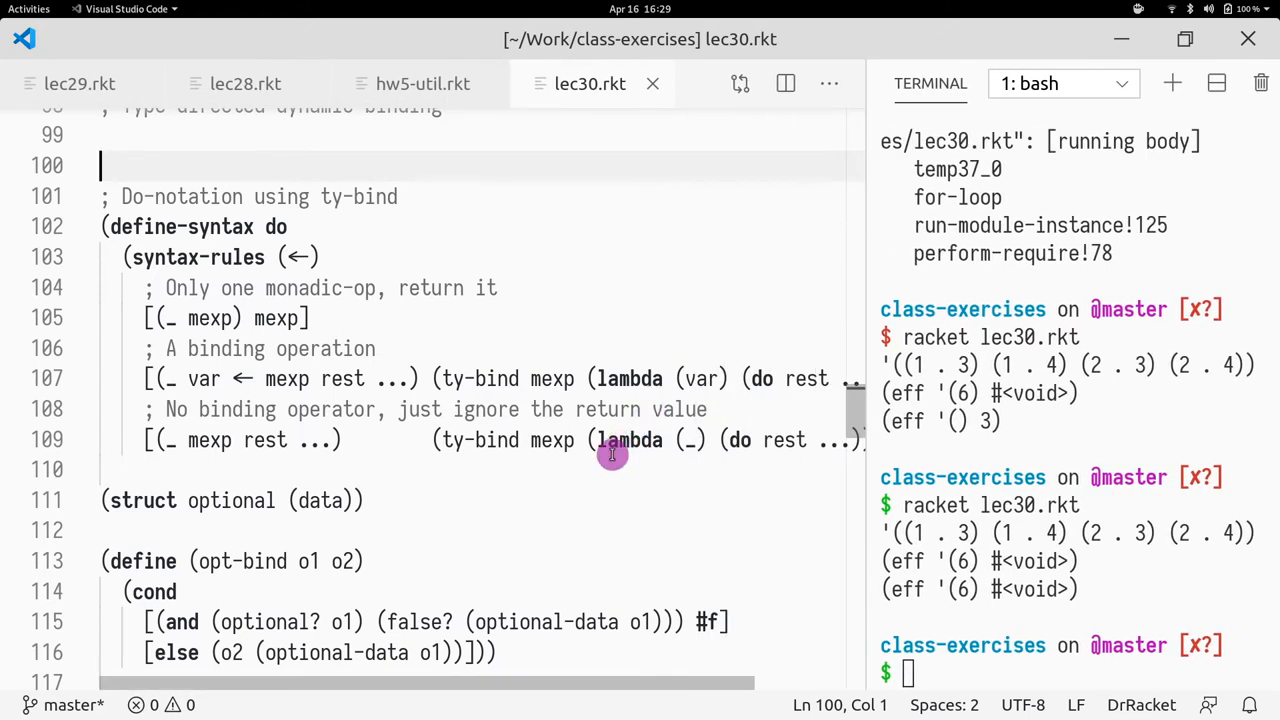
Locate the ty-bind call in the do macro and move down to where its definition goes.
{"action": "left_click", "coordinate": [520, 378]}
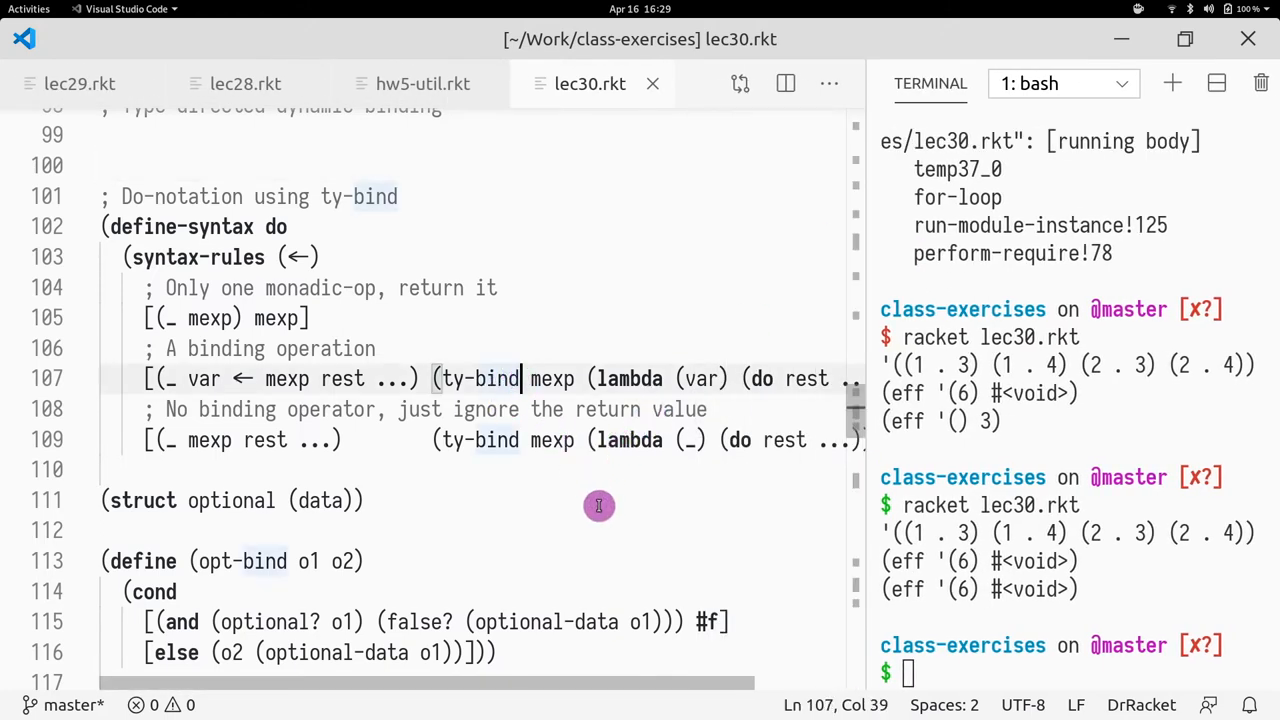
{"action": "double_click", "coordinate": [480, 378]}
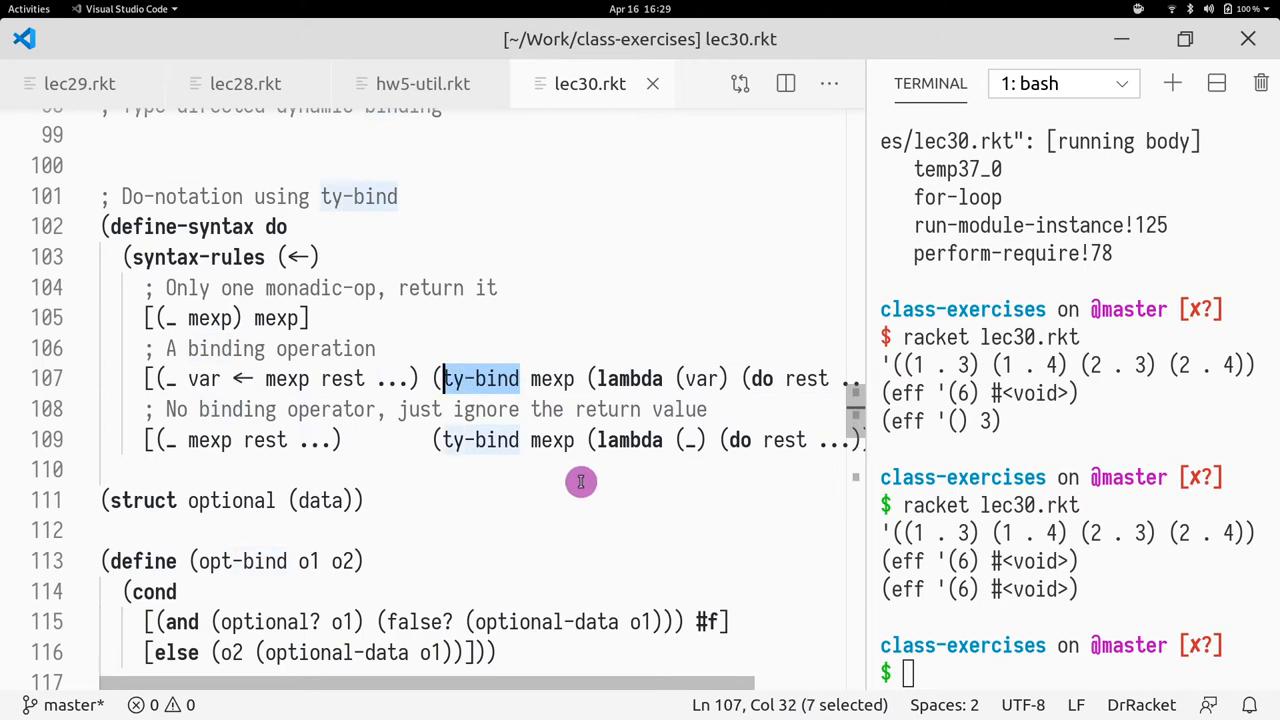
{"action": "scroll", "scroll_direction": "down", "scroll_amount": 3}
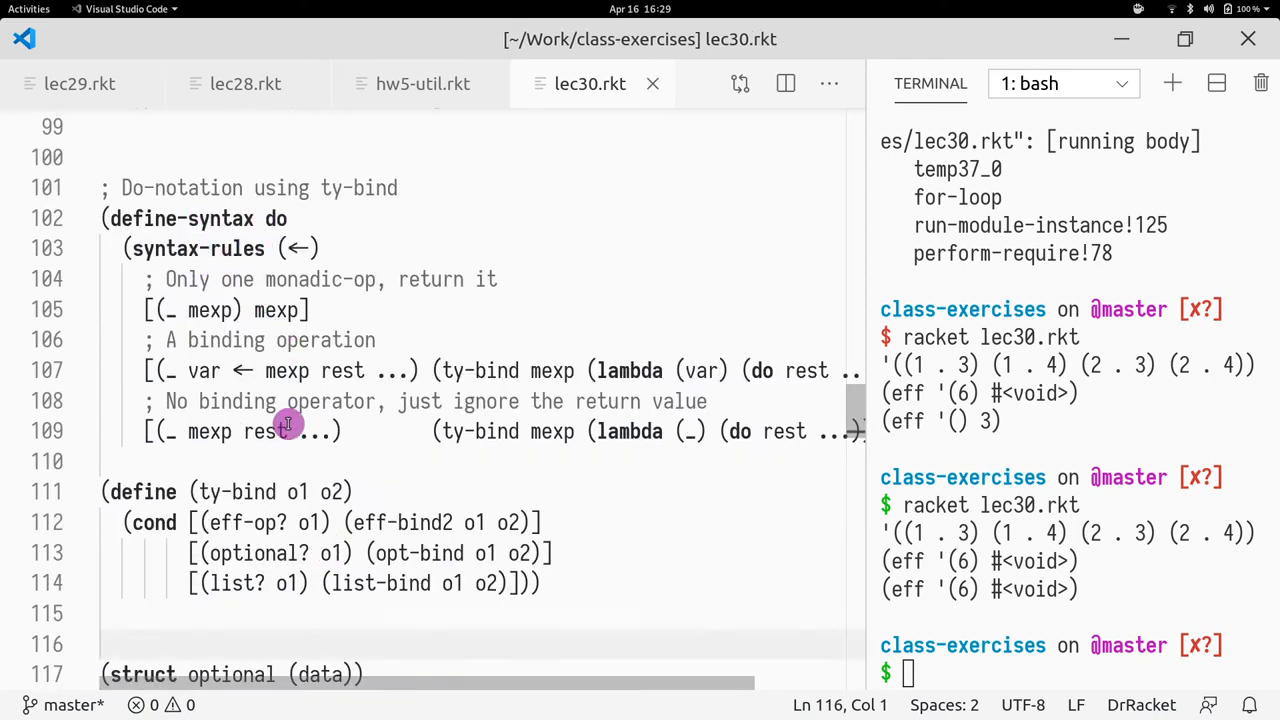
{"action": "double_click", "coordinate": [236, 422]}
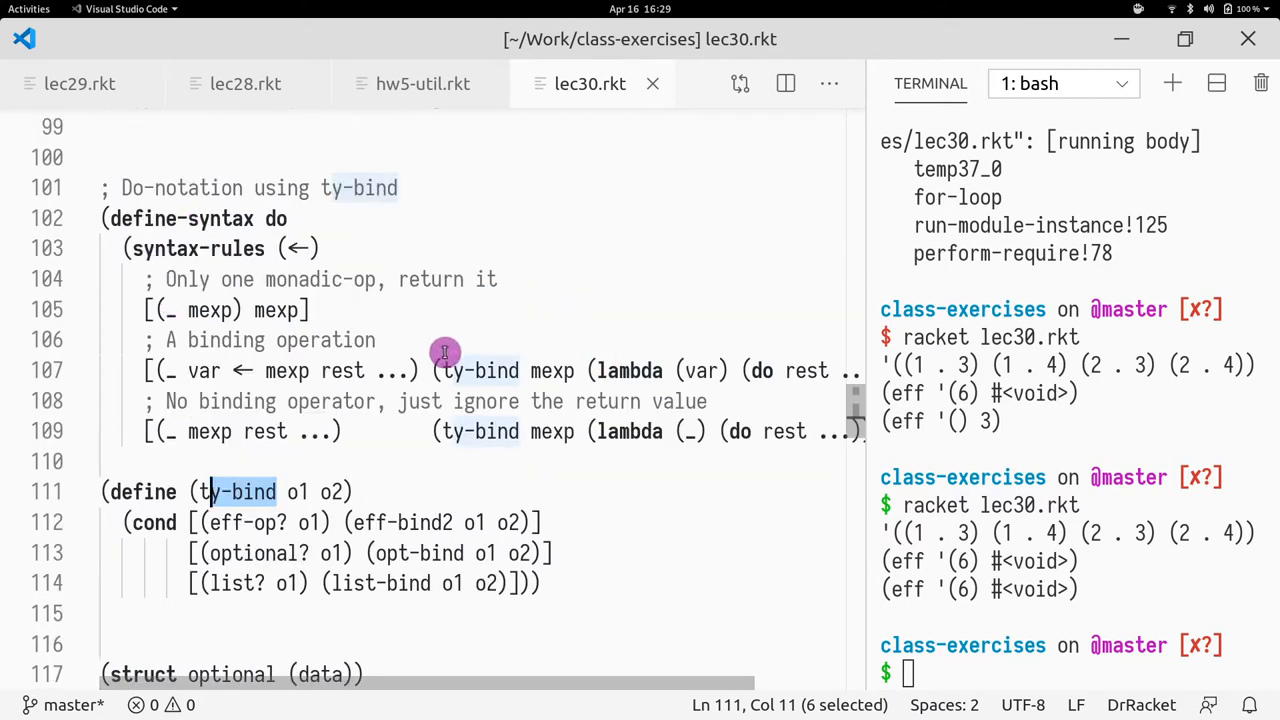
{"action": "mouse_move", "coordinate": [390, 408]}
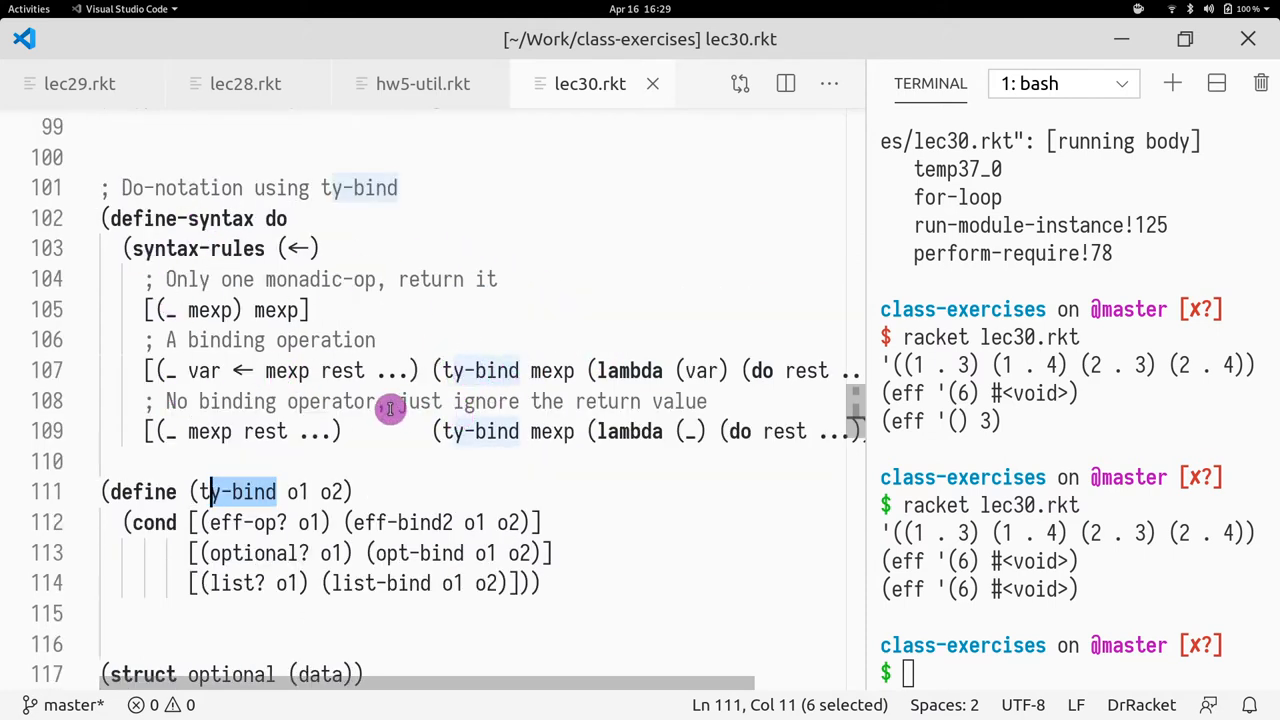
{"action": "scroll", "scroll_direction": "down", "scroll_amount": 3}
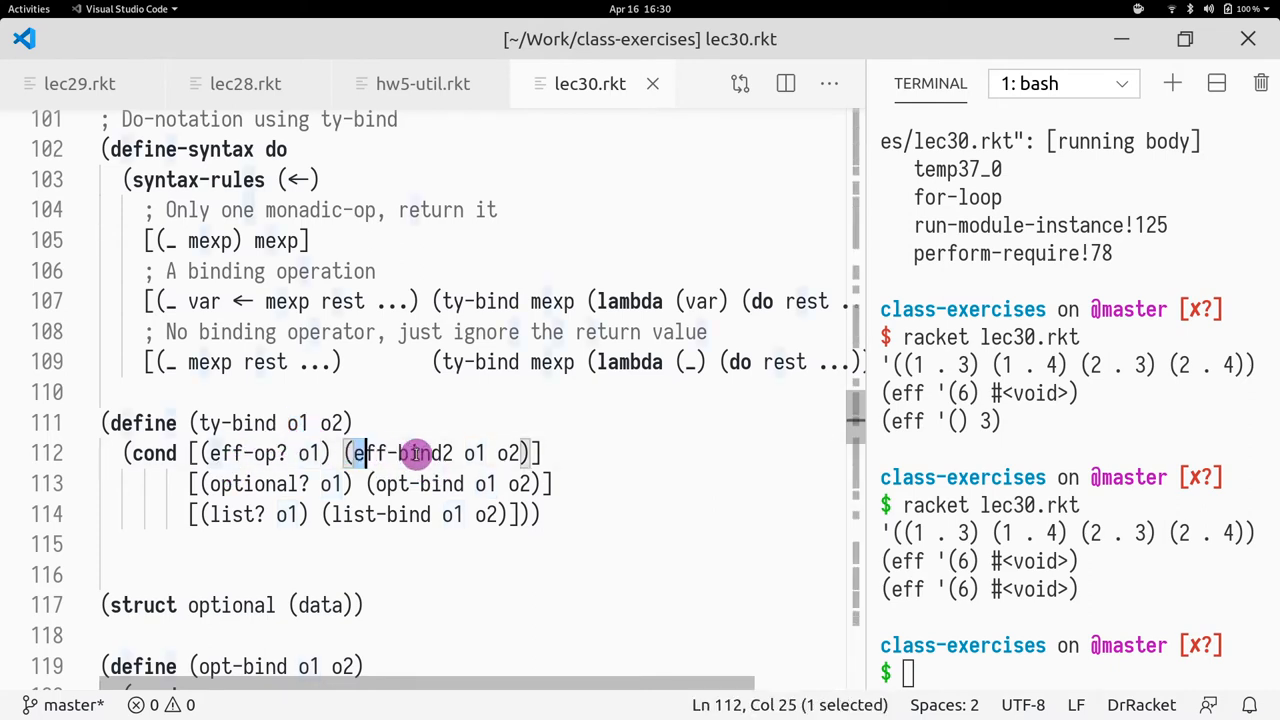
{"action": "double_click", "coordinate": [402, 452]}
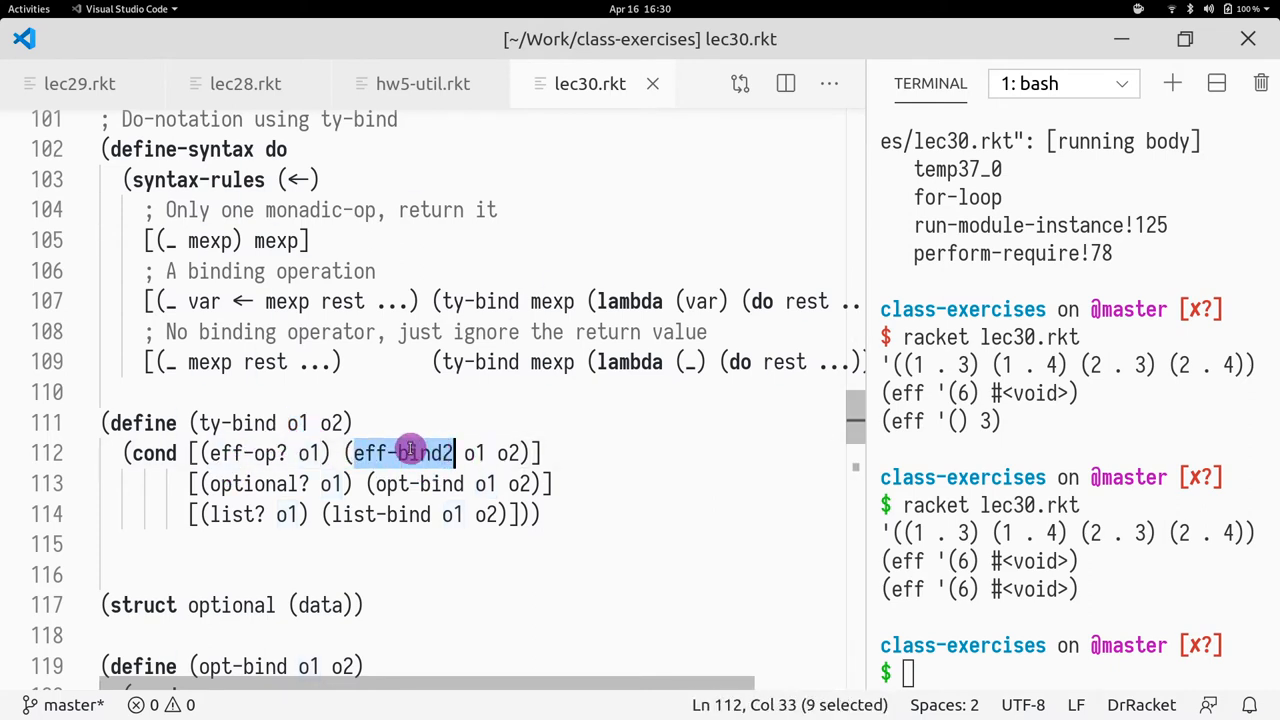
{"action": "mouse_move", "coordinate": [304, 430]}
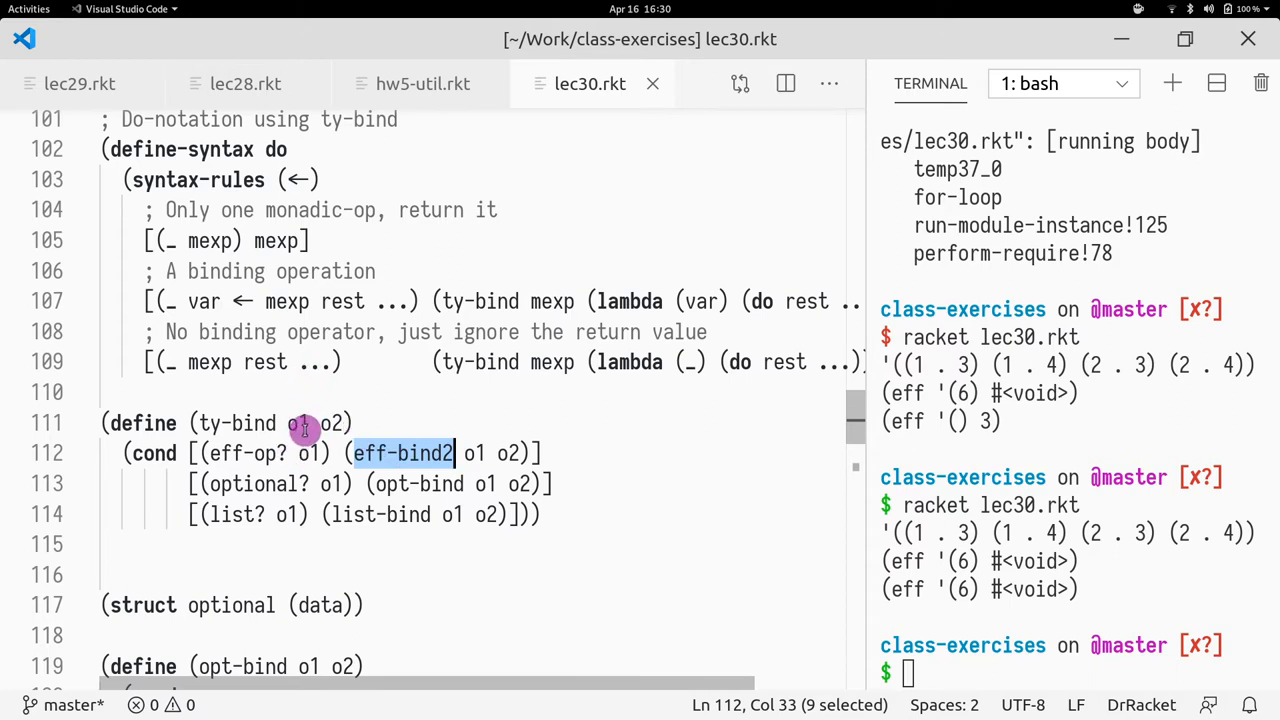
{"action": "mouse_move", "coordinate": [248, 484]}
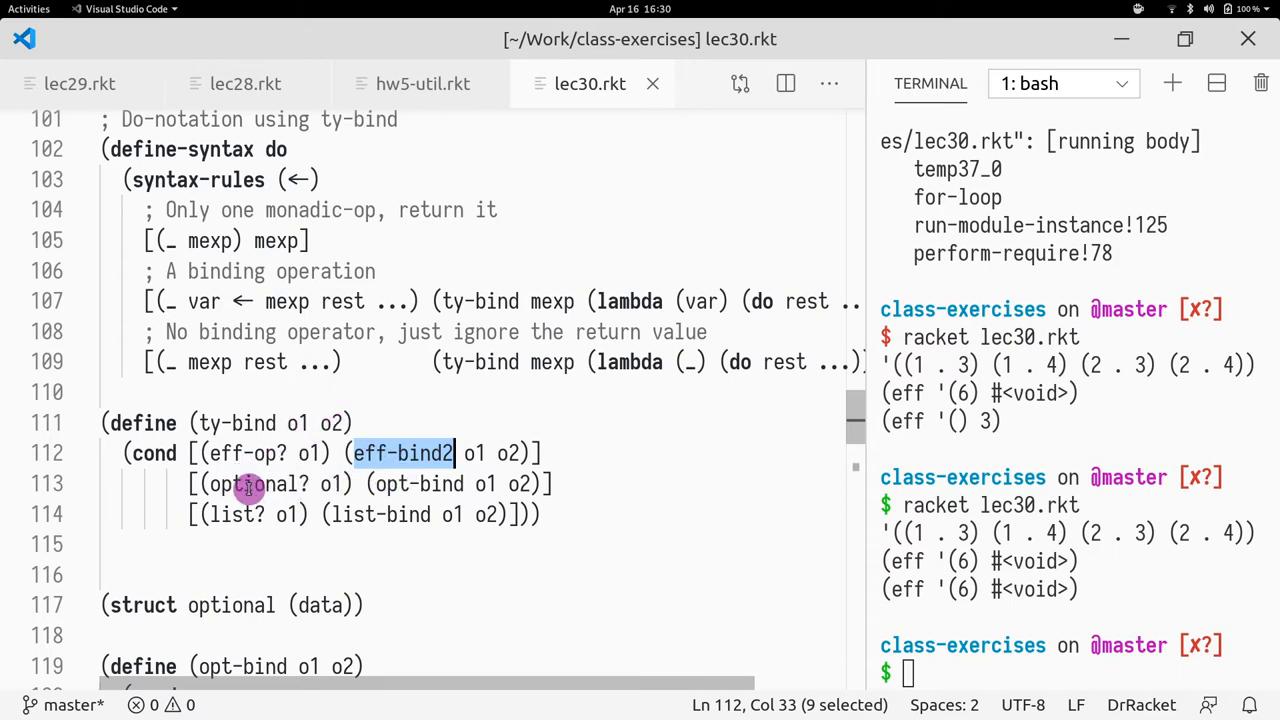
{"action": "mouse_move", "coordinate": [308, 442]}
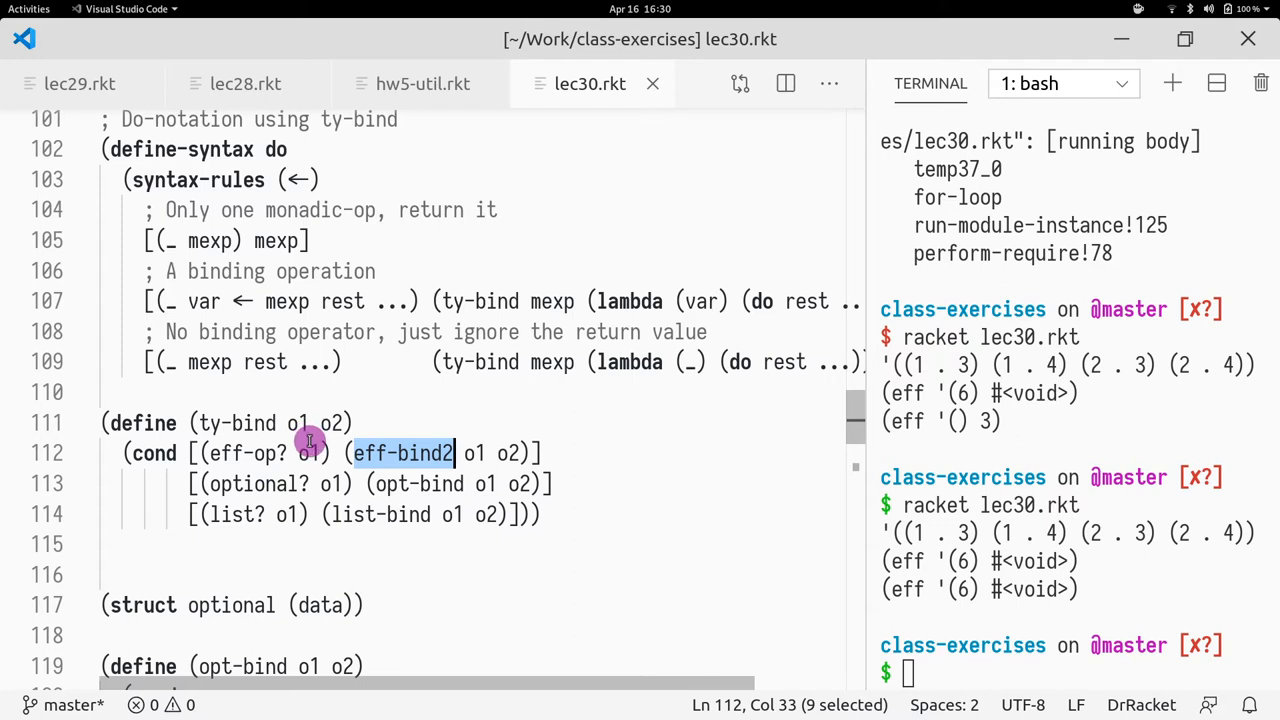
{"action": "mouse_move", "coordinate": [252, 460]}
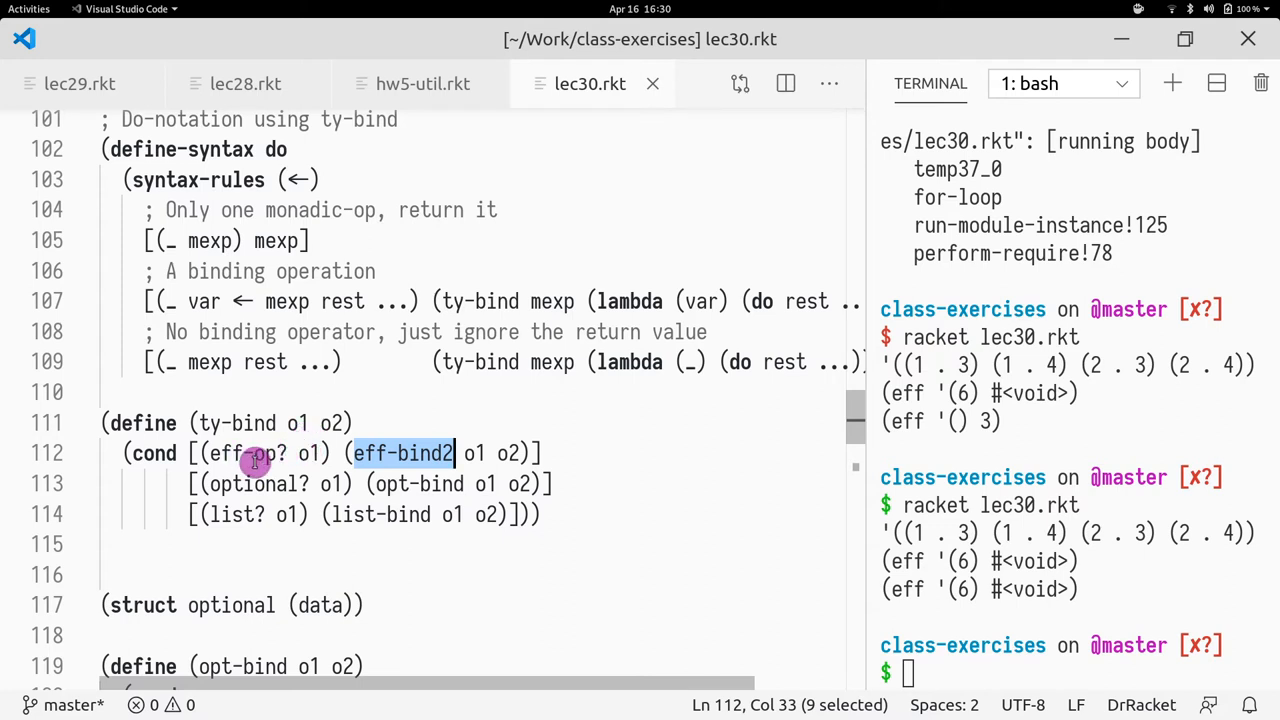
{"action": "scroll", "scroll_direction": "down", "scroll_amount": 3}
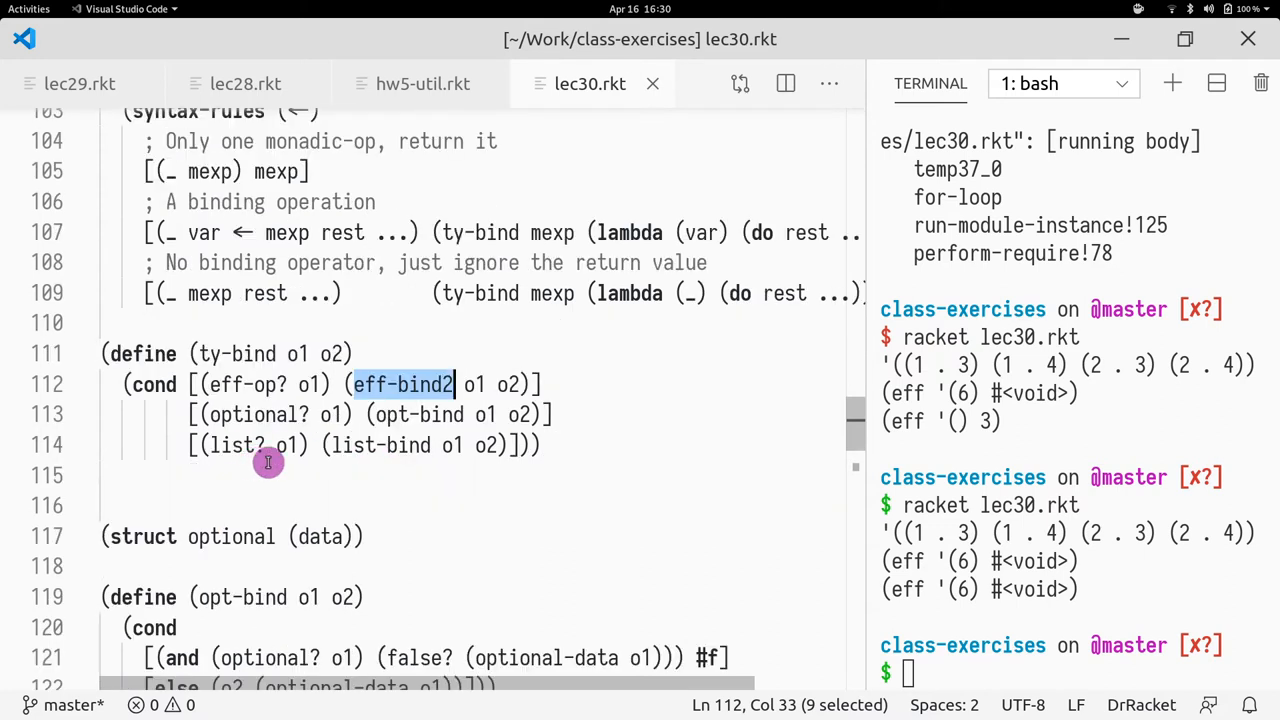
{"action": "mouse_move", "coordinate": [392, 428]}
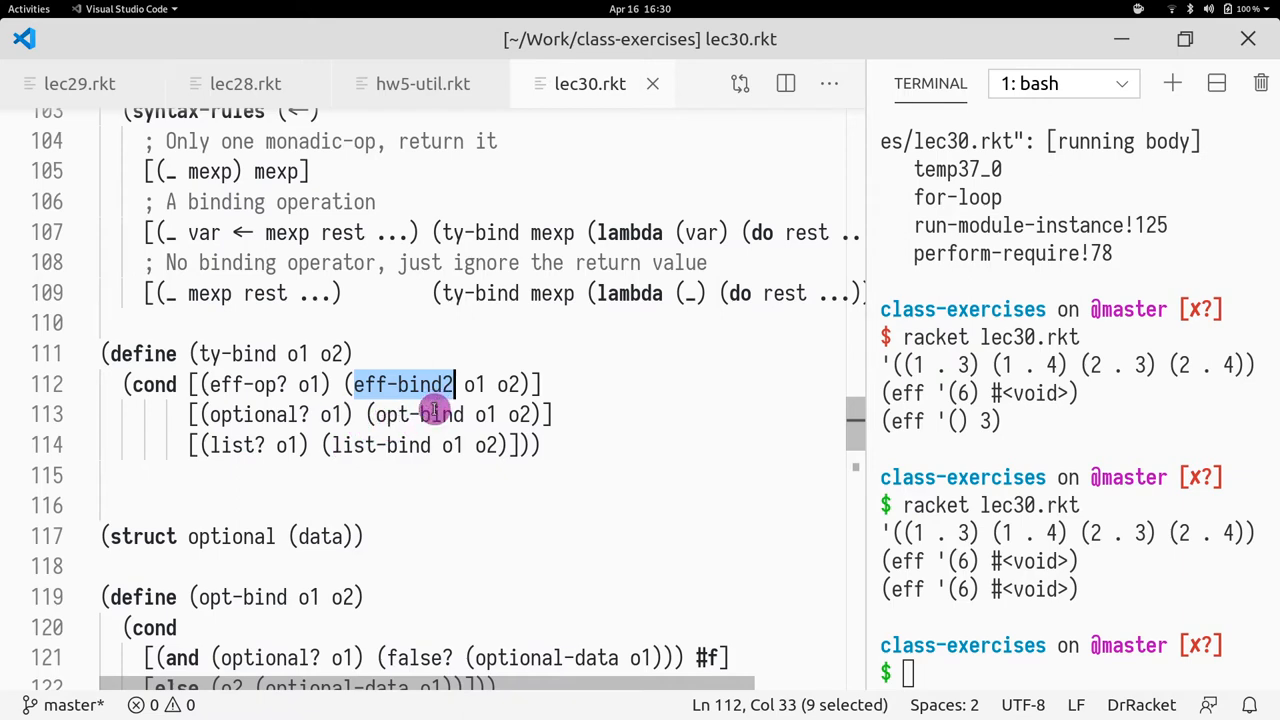
Place the caret on a new line just after the eff-bind2 definition, above pop2.
{"action": "scroll", "scroll_direction": "down", "scroll_amount": 3}
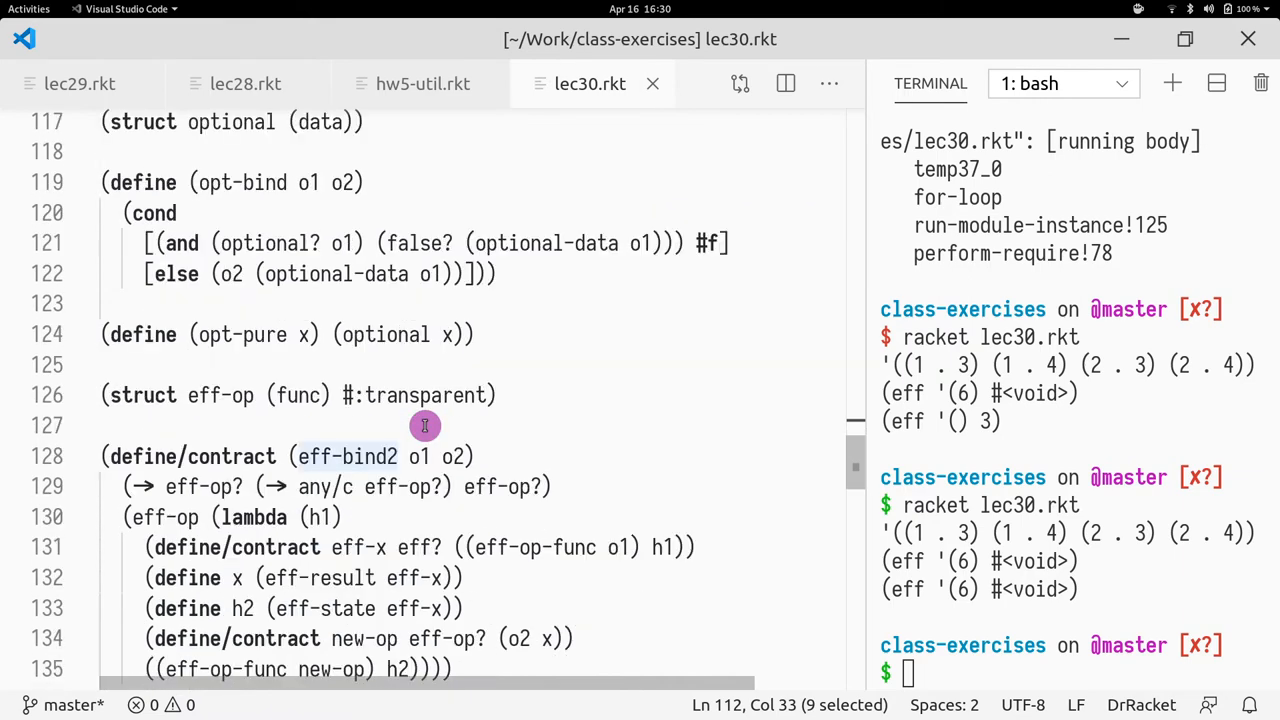
{"action": "scroll", "scroll_direction": "down", "scroll_amount": 3}
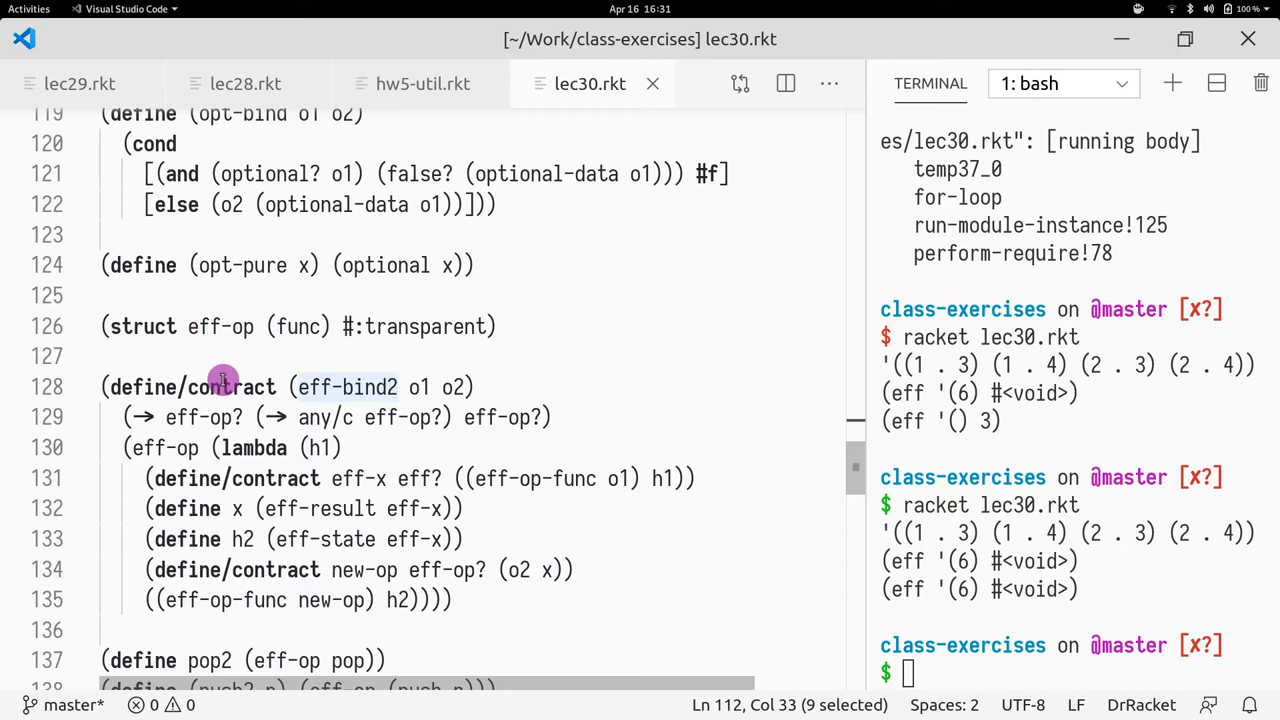
{"action": "scroll", "scroll_direction": "down", "scroll_amount": 3}
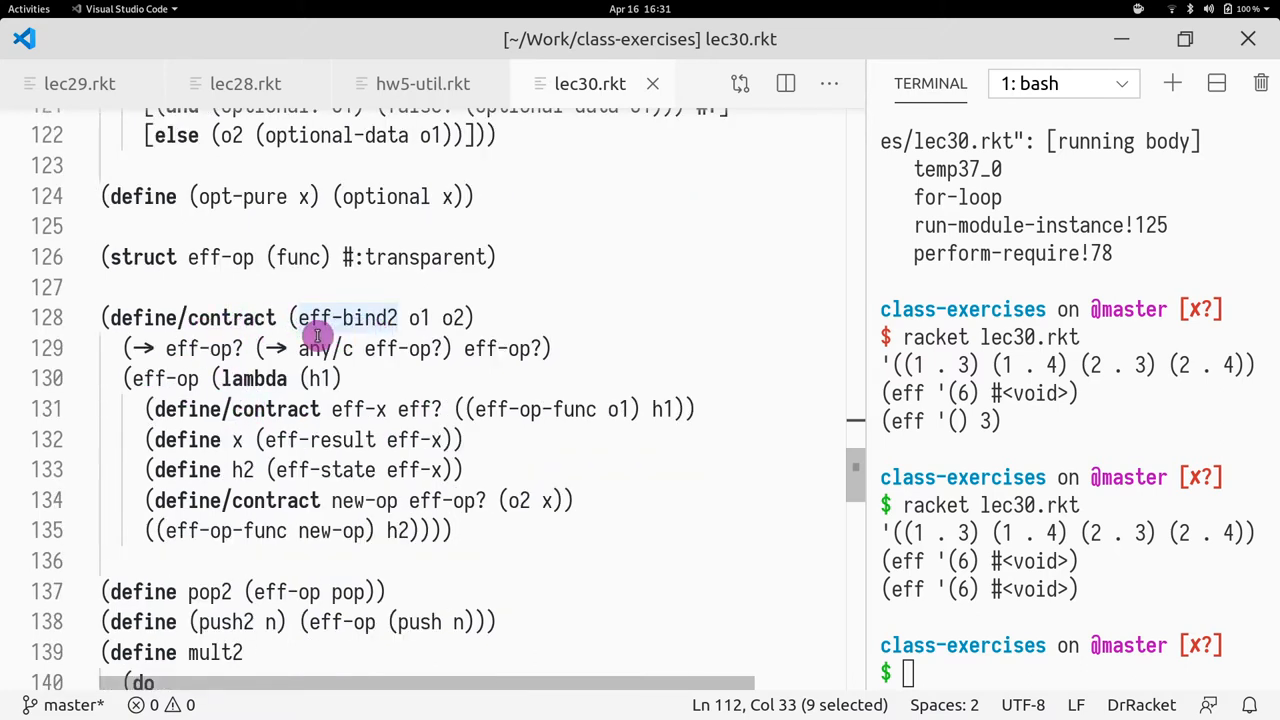
{"action": "scroll", "scroll_direction": "down", "scroll_amount": 3}
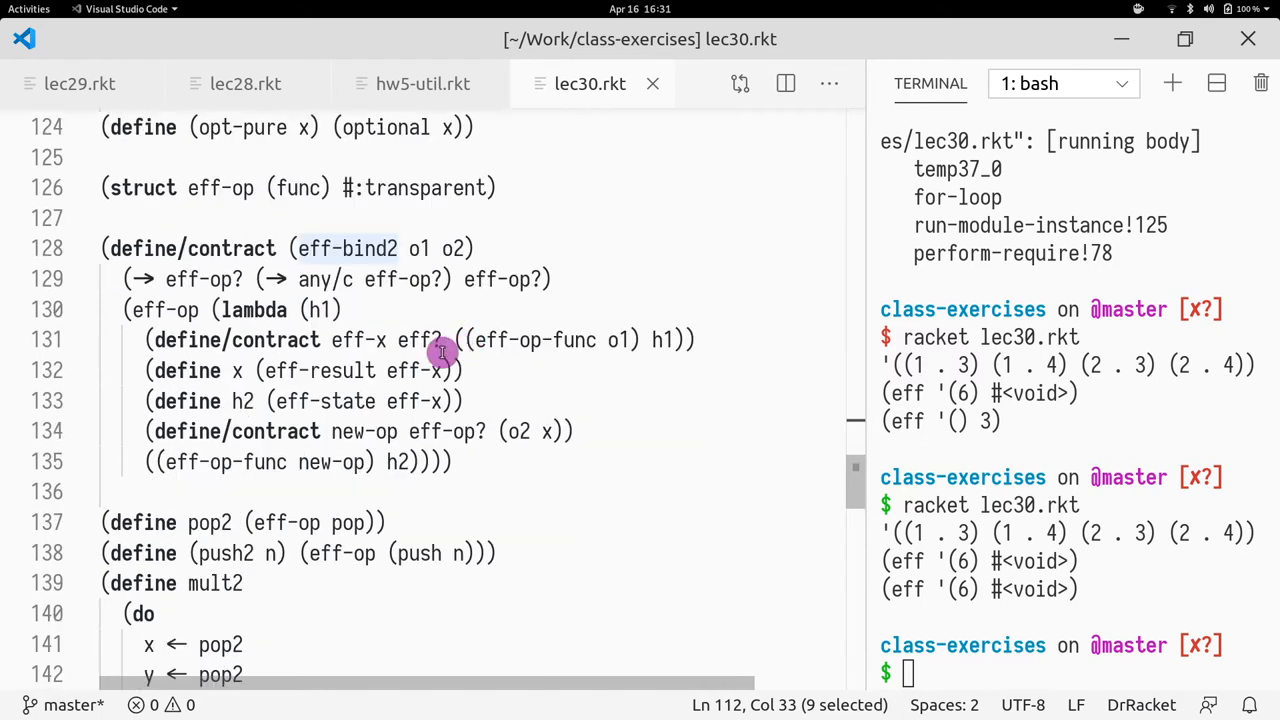
{"action": "mouse_move", "coordinate": [316, 356]}
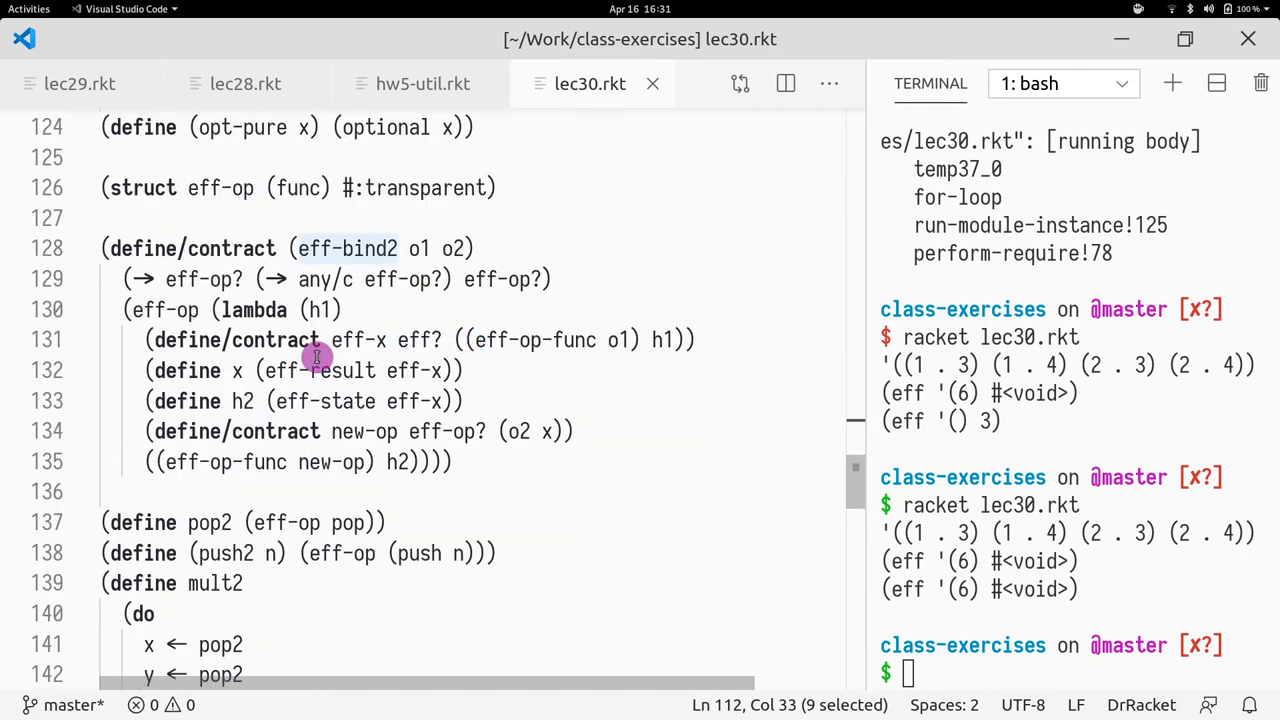
{"action": "left_click", "coordinate": [84, 248]}
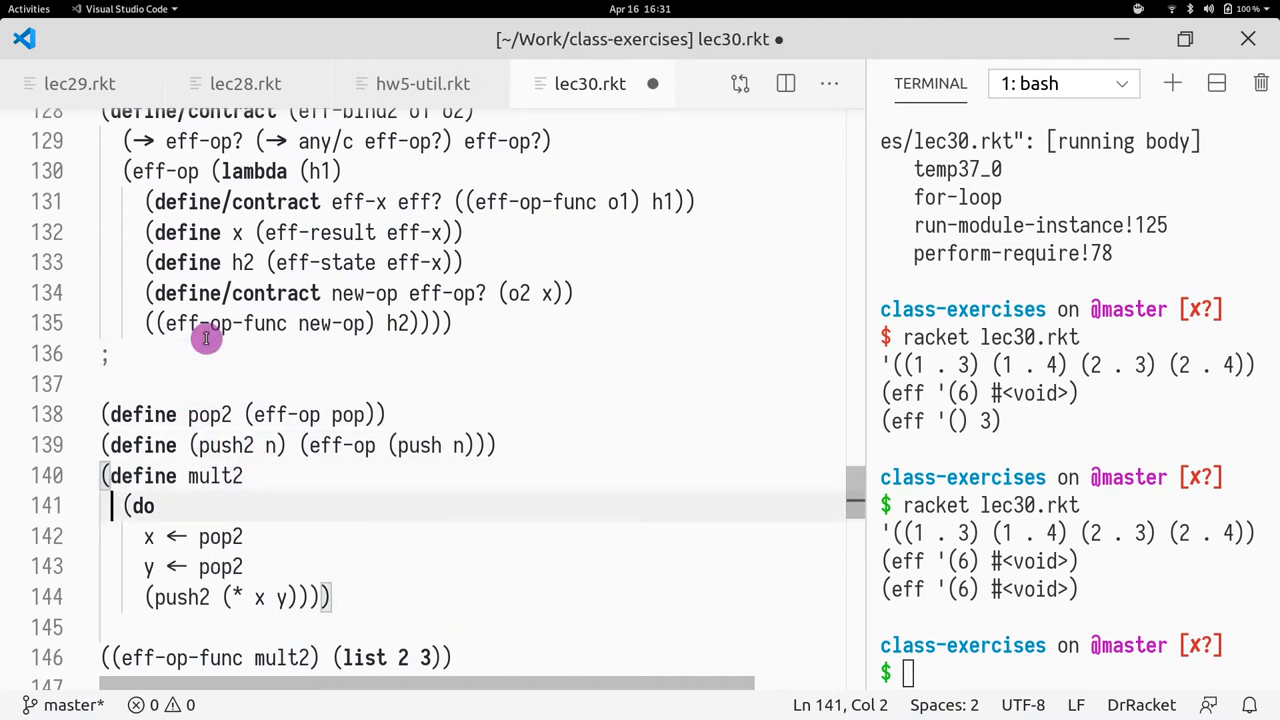
Finish the comment above pop2 as '; Stack machine example' heading pop2, push2 and mult2.
{"action": "left_click_drag", "start_coordinate": [124, 504], "coordinate": [332, 596]}
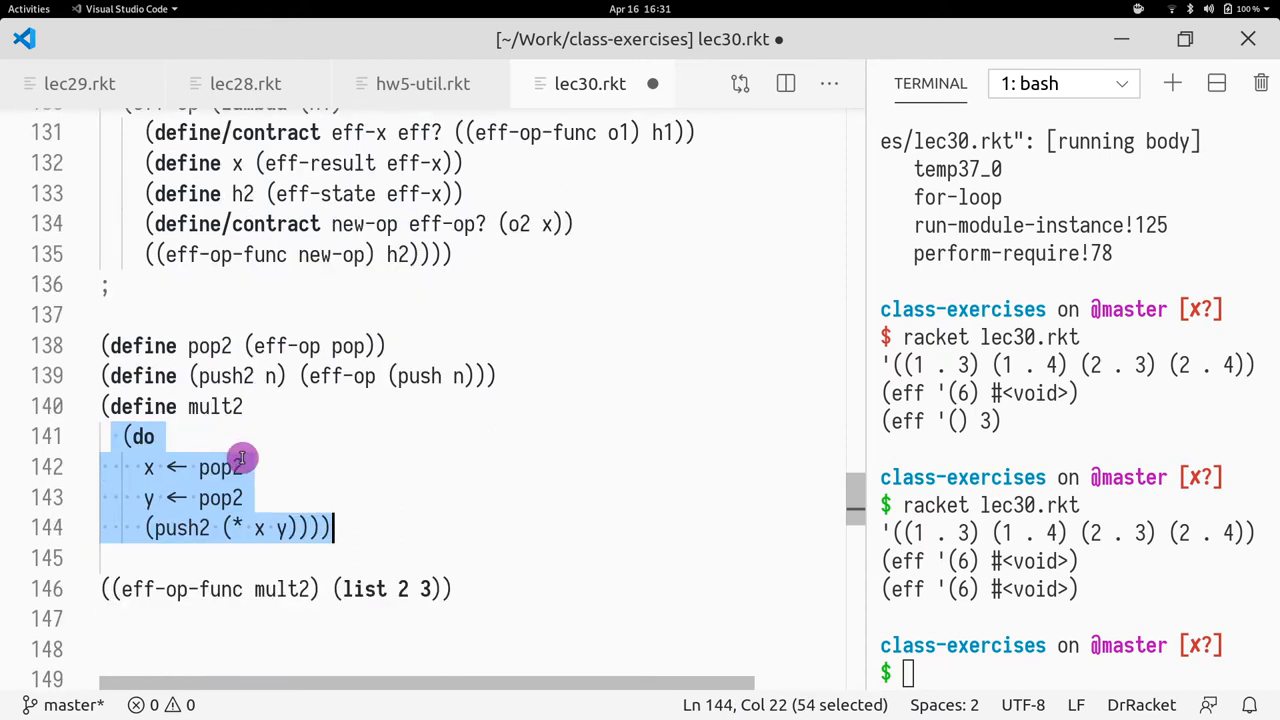
{"action": "left_click", "coordinate": [186, 284]}
{"action": "type", "text": " Stack machine example"}
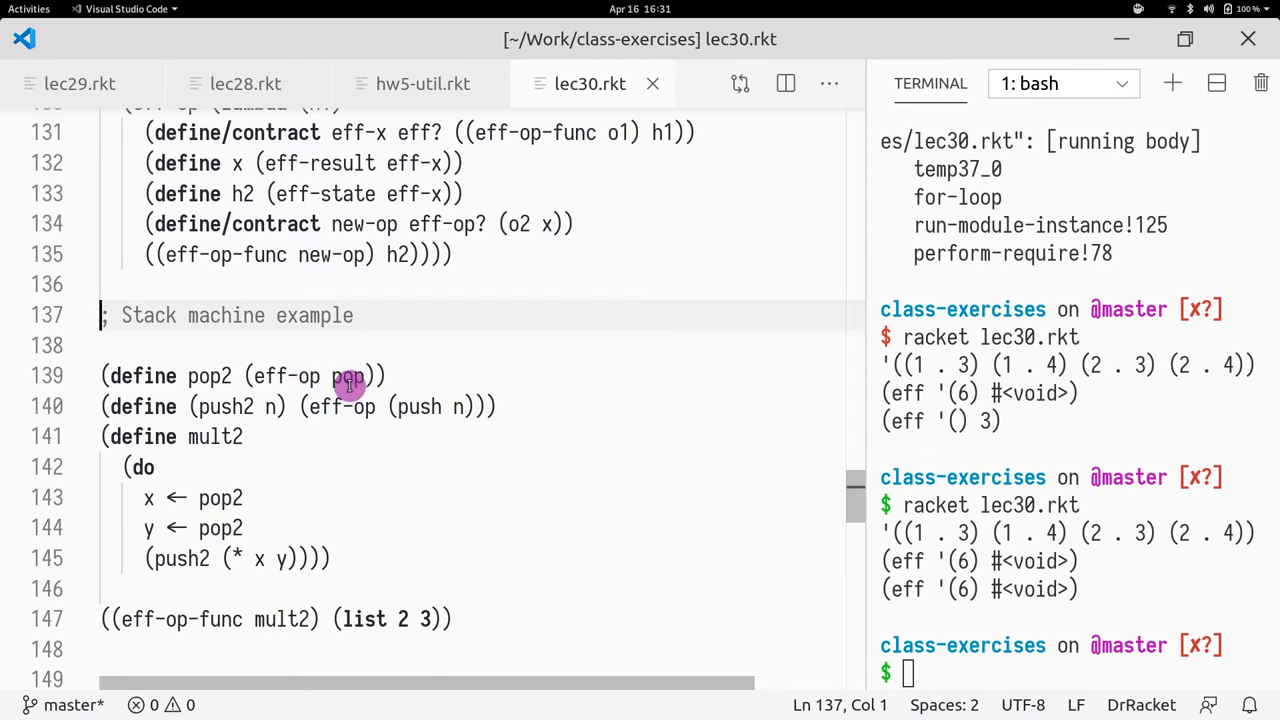
{"action": "double_click", "coordinate": [348, 376]}
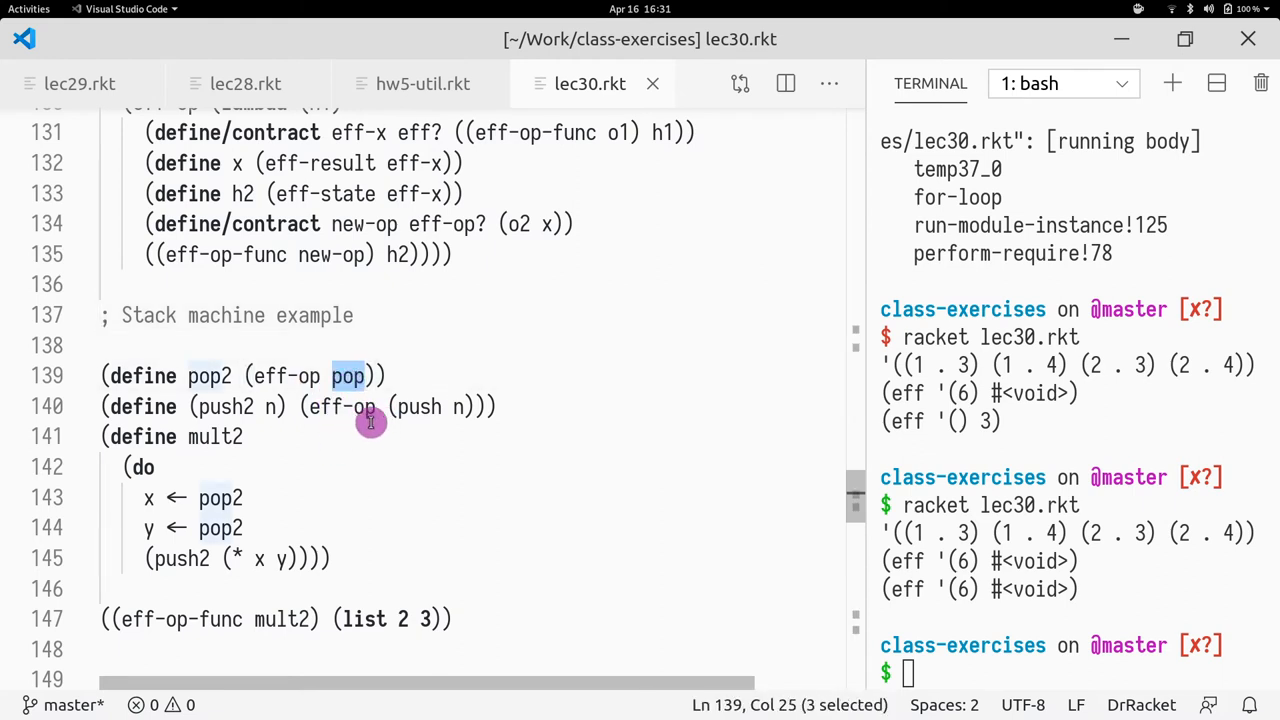
{"action": "mouse_move", "coordinate": [232, 384]}
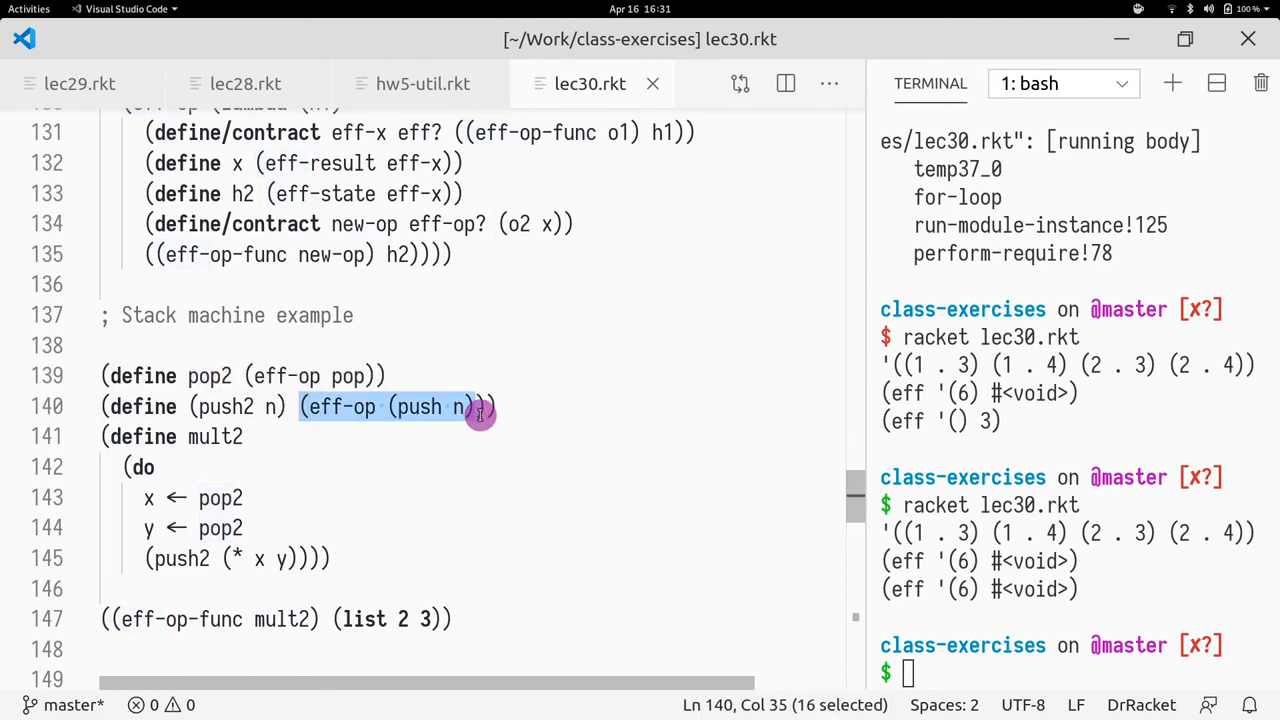
{"action": "mouse_move", "coordinate": [396, 460]}
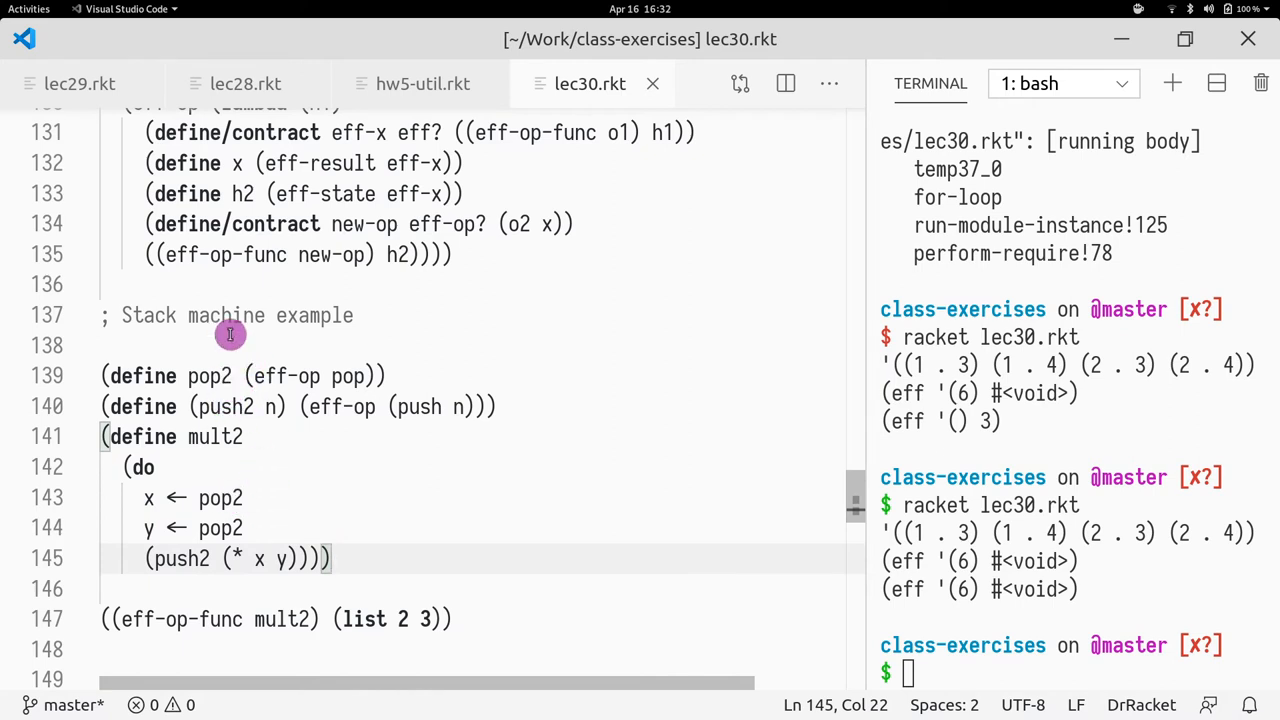
{"action": "mouse_move", "coordinate": [378, 592]}
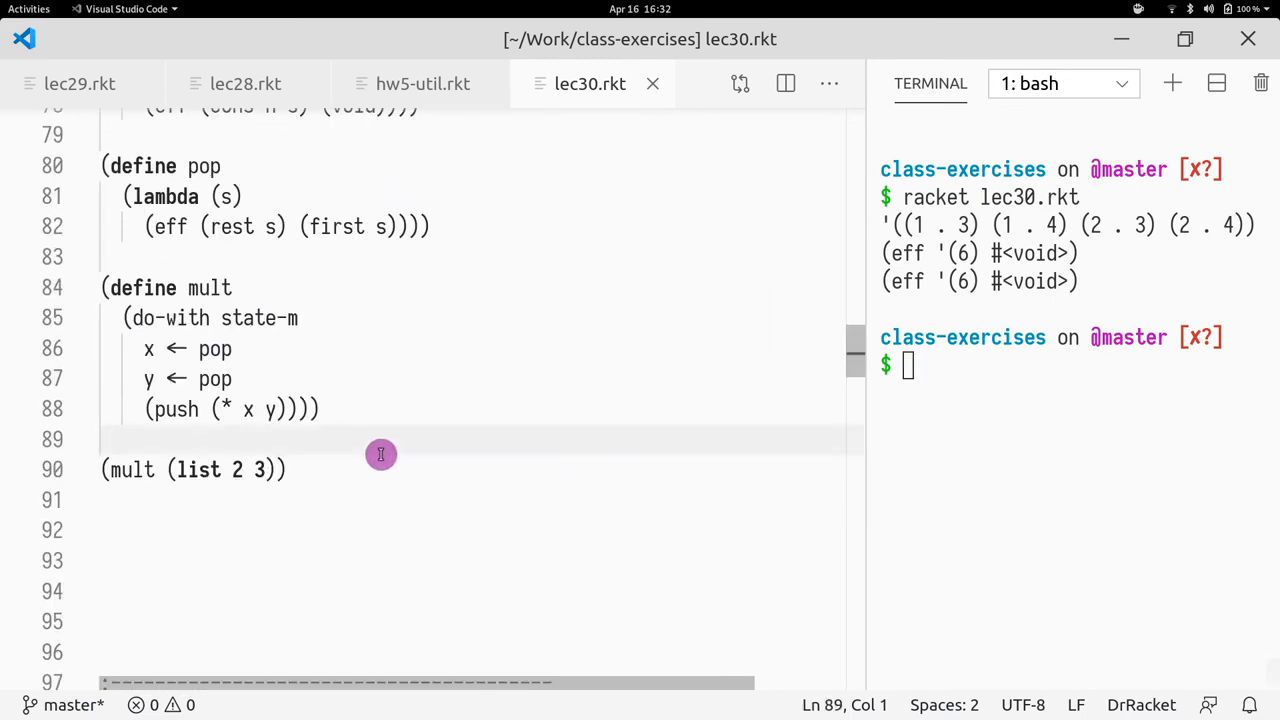
Add a #| block-comment opener above the list-m do-with example, then move to the stack machine code.
{"action": "type", "text": ";"}
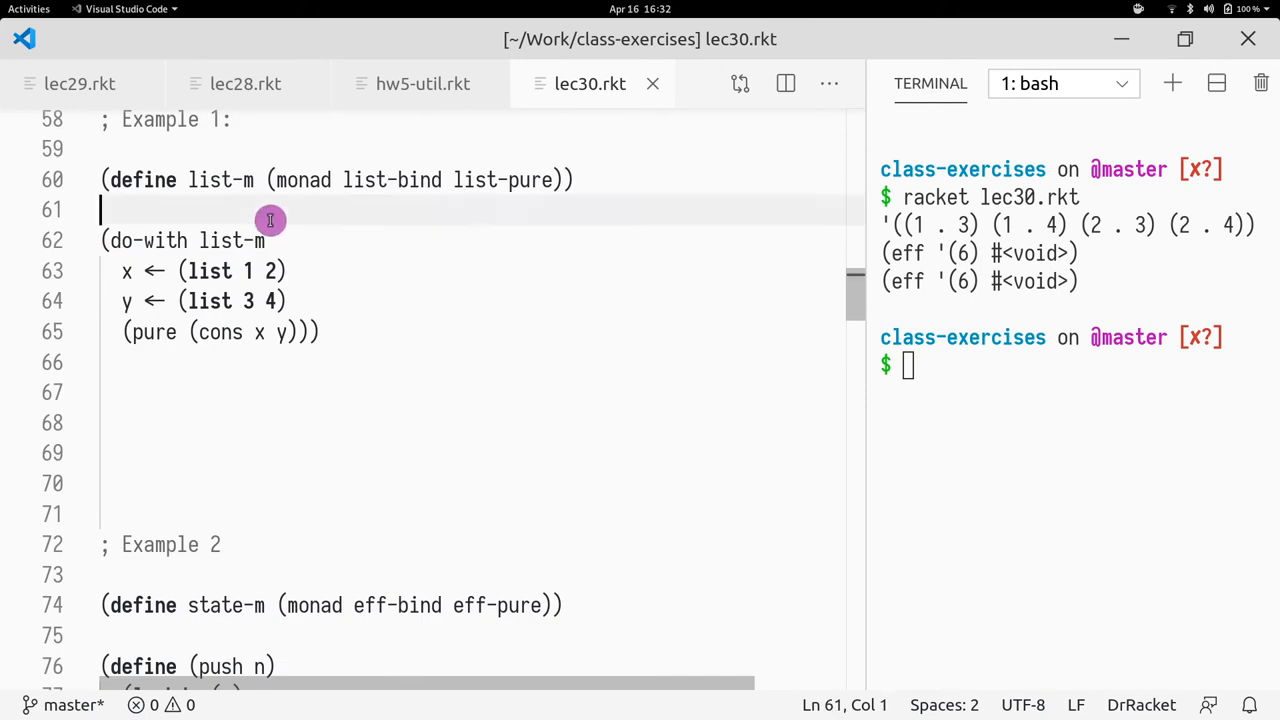
{"action": "type", "text": "#|"}
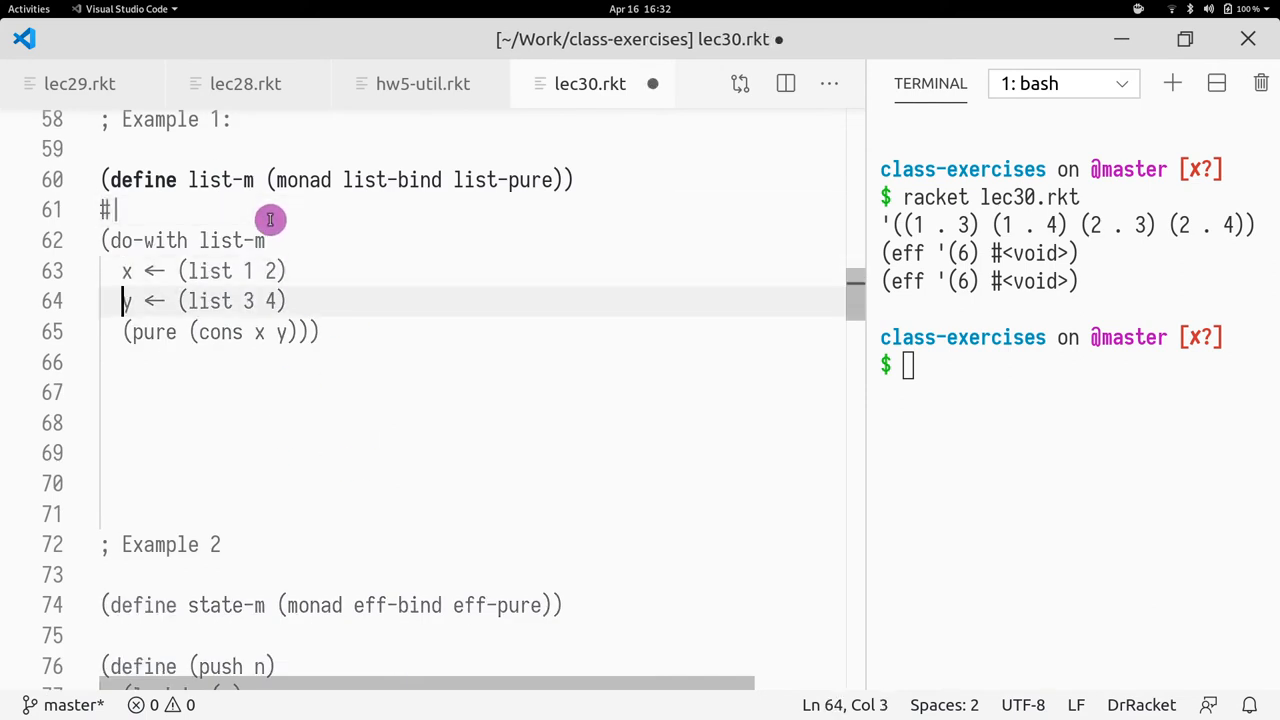
{"action": "scroll", "scroll_direction": "down", "scroll_amount": 3}
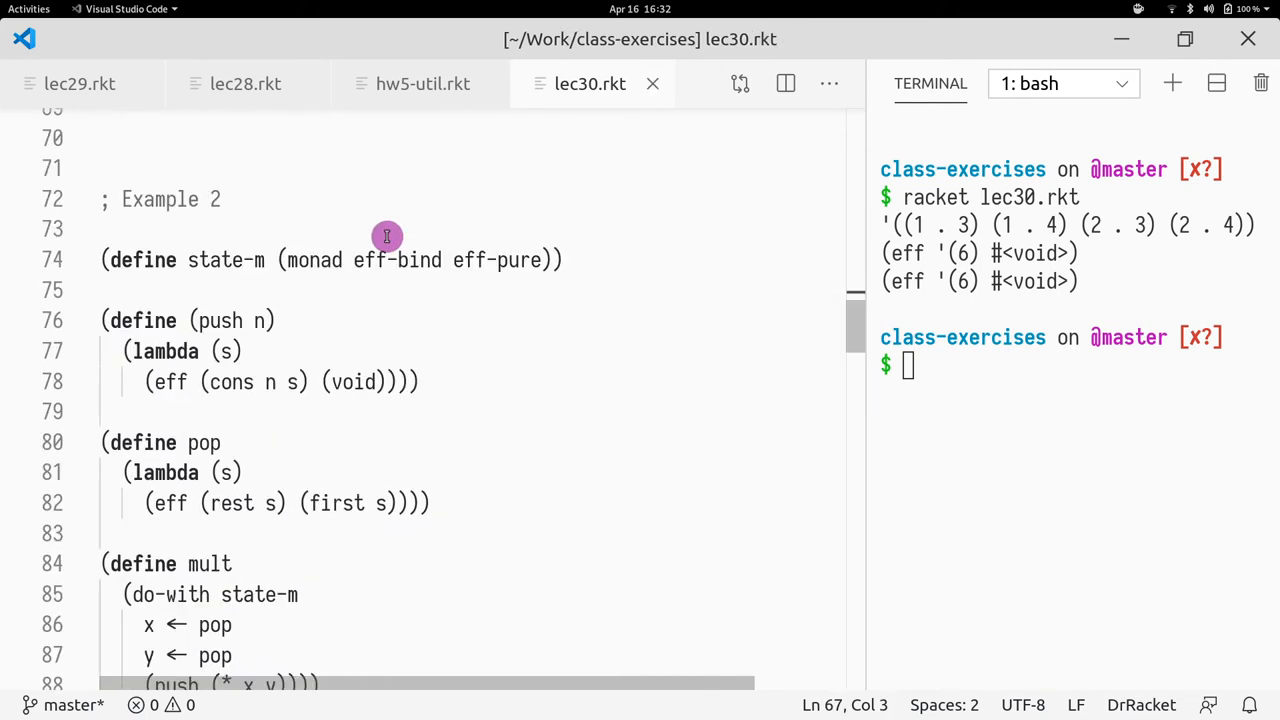
{"action": "scroll", "scroll_direction": "down", "scroll_amount": 3}
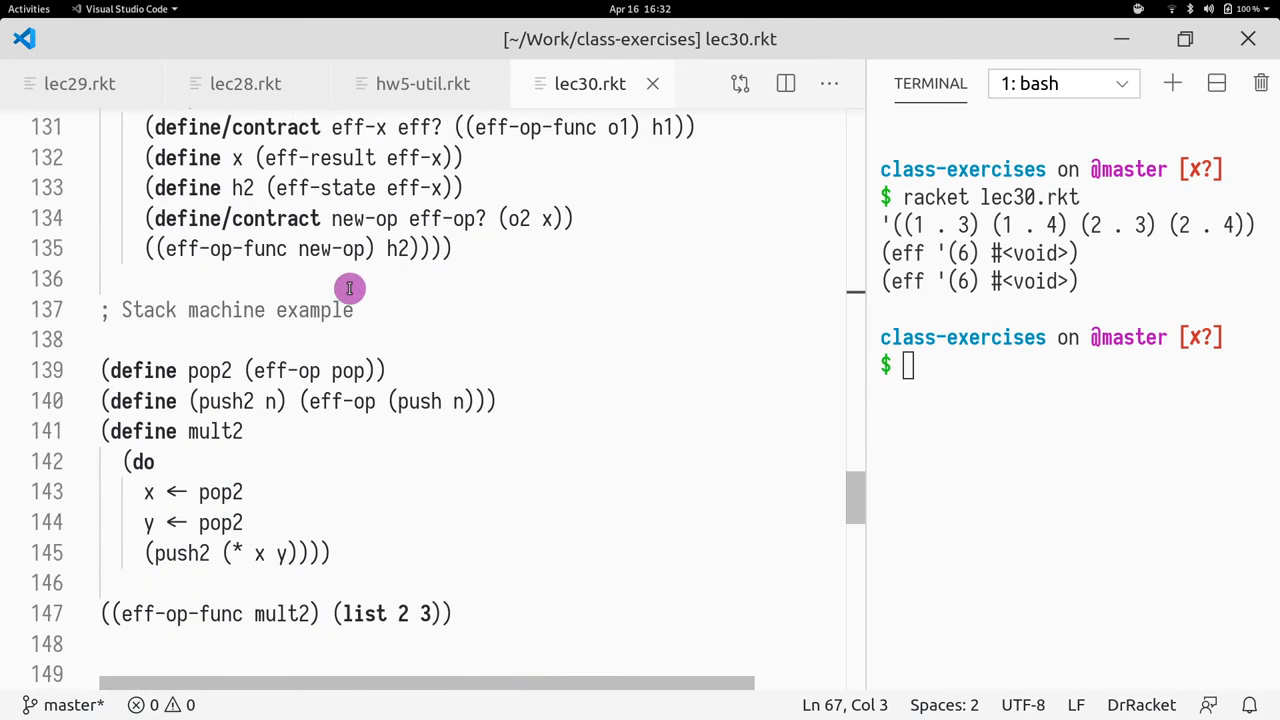
Rerun racket lec30.rkt to print (eff '(6) #<void>) and check it against the mult2 (list 2 3) call.
{"action": "left_click", "coordinate": [544, 540]}
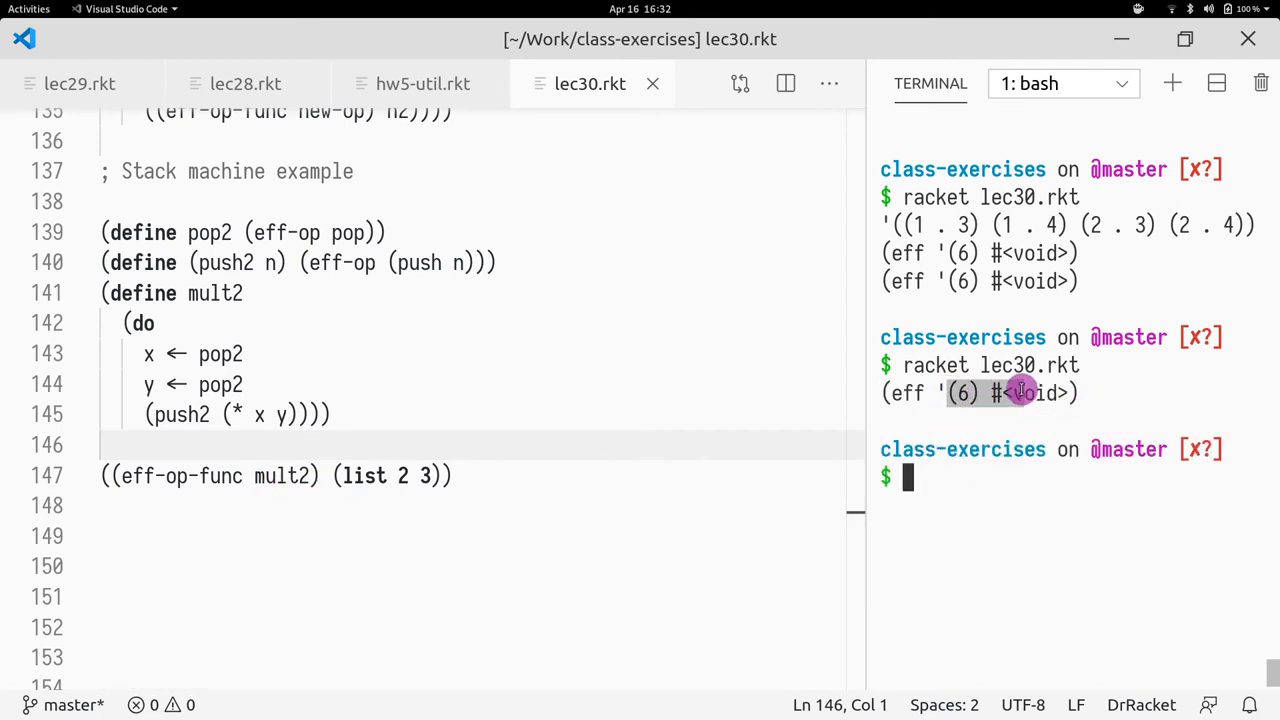
{"action": "left_click", "coordinate": [436, 476]}
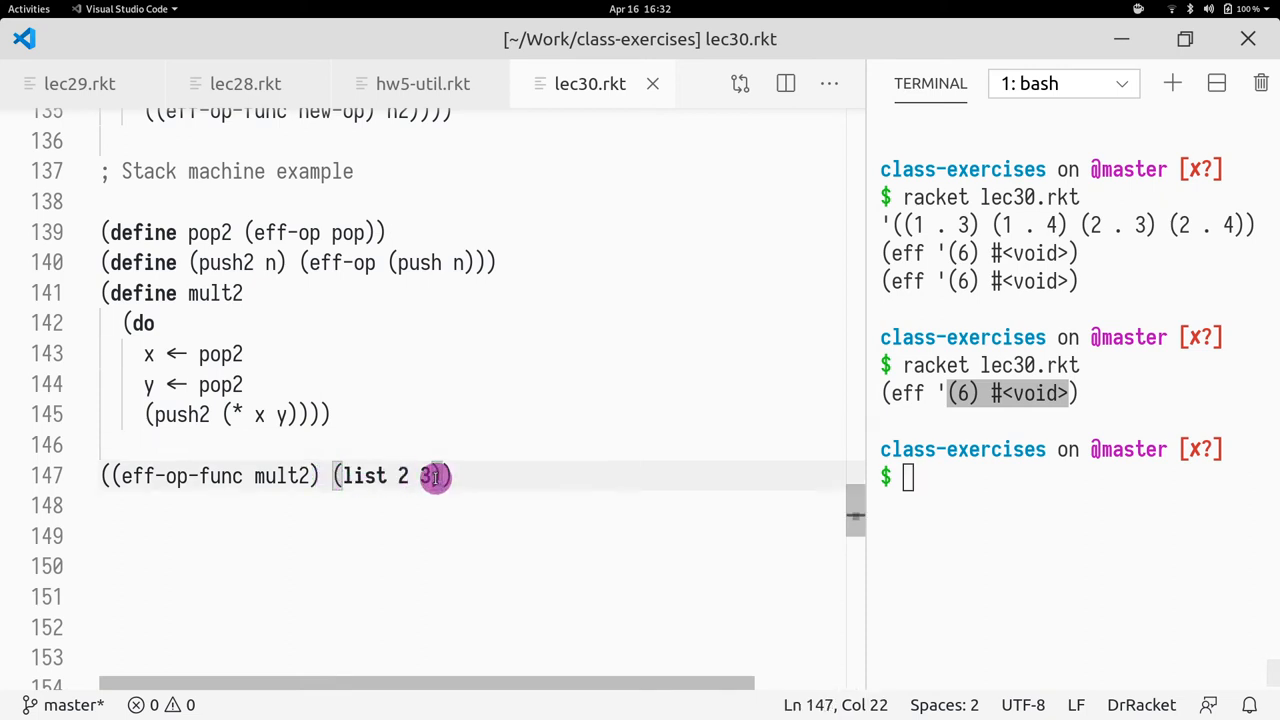
{"action": "left_click_drag", "start_coordinate": [334, 476], "coordinate": [428, 476]}
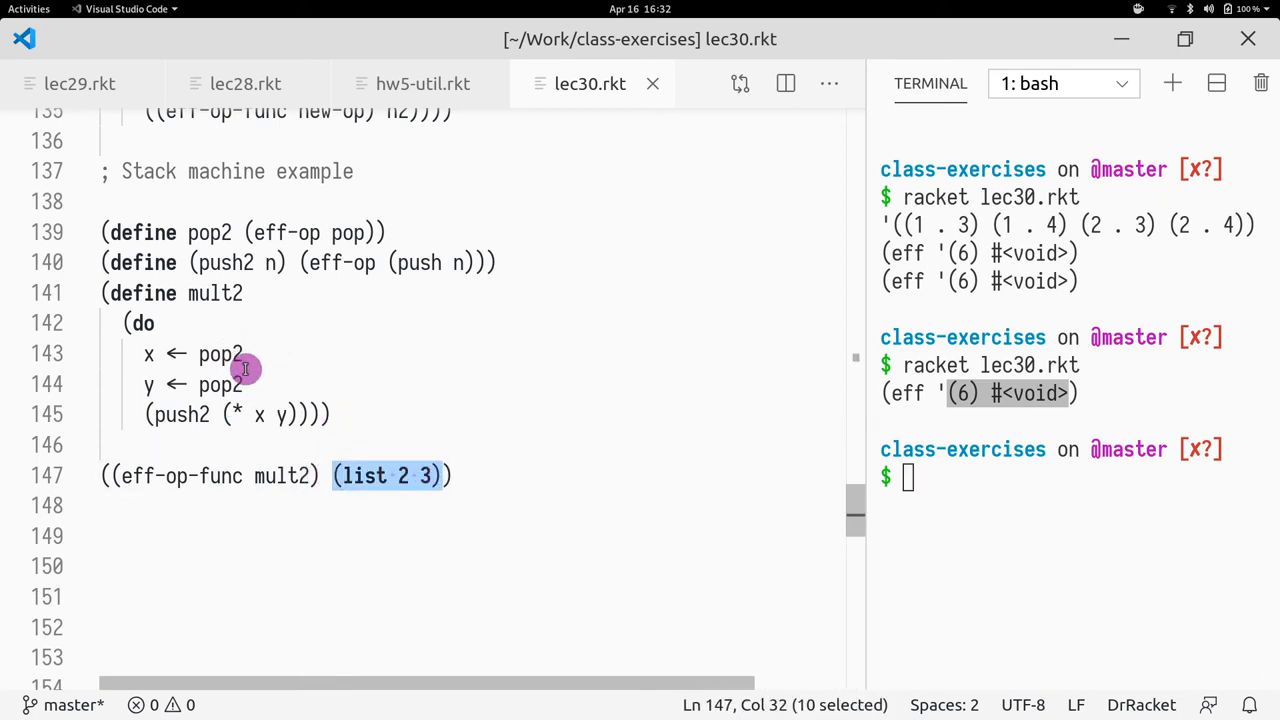
{"action": "mouse_move", "coordinate": [224, 436]}
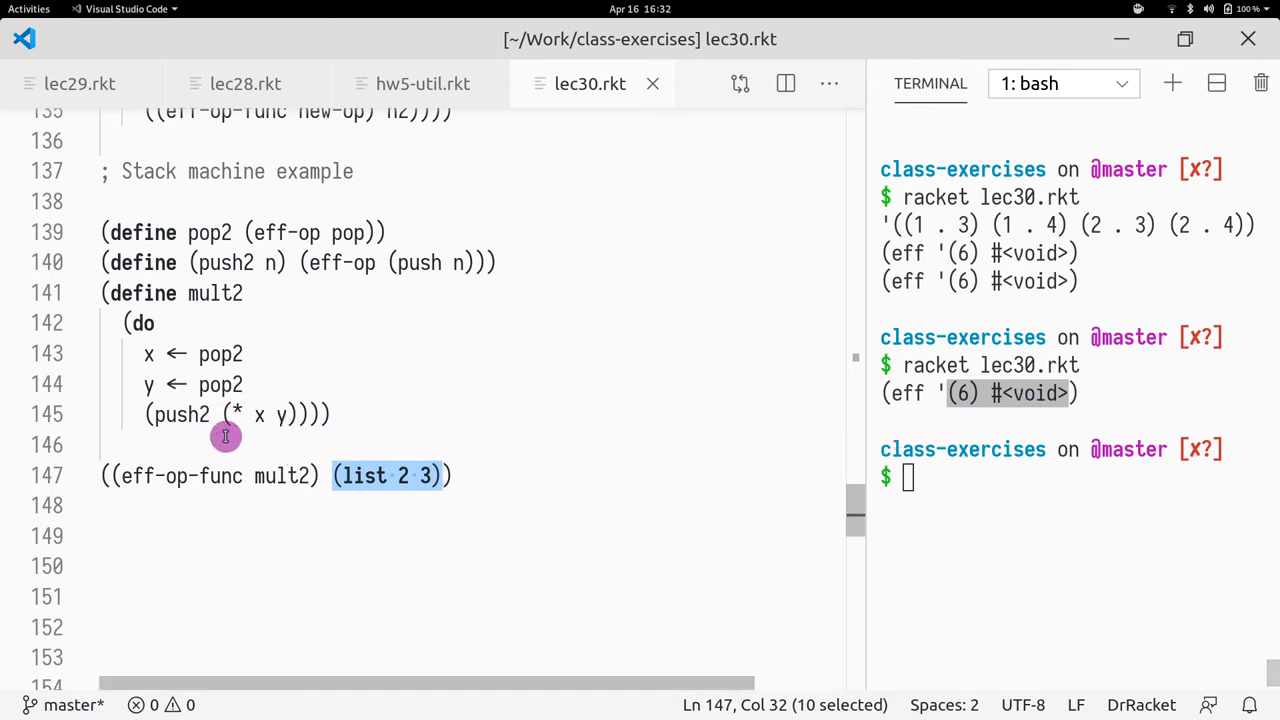
{"action": "double_click", "coordinate": [180, 414]}
{"action": "type", "text": ";"}
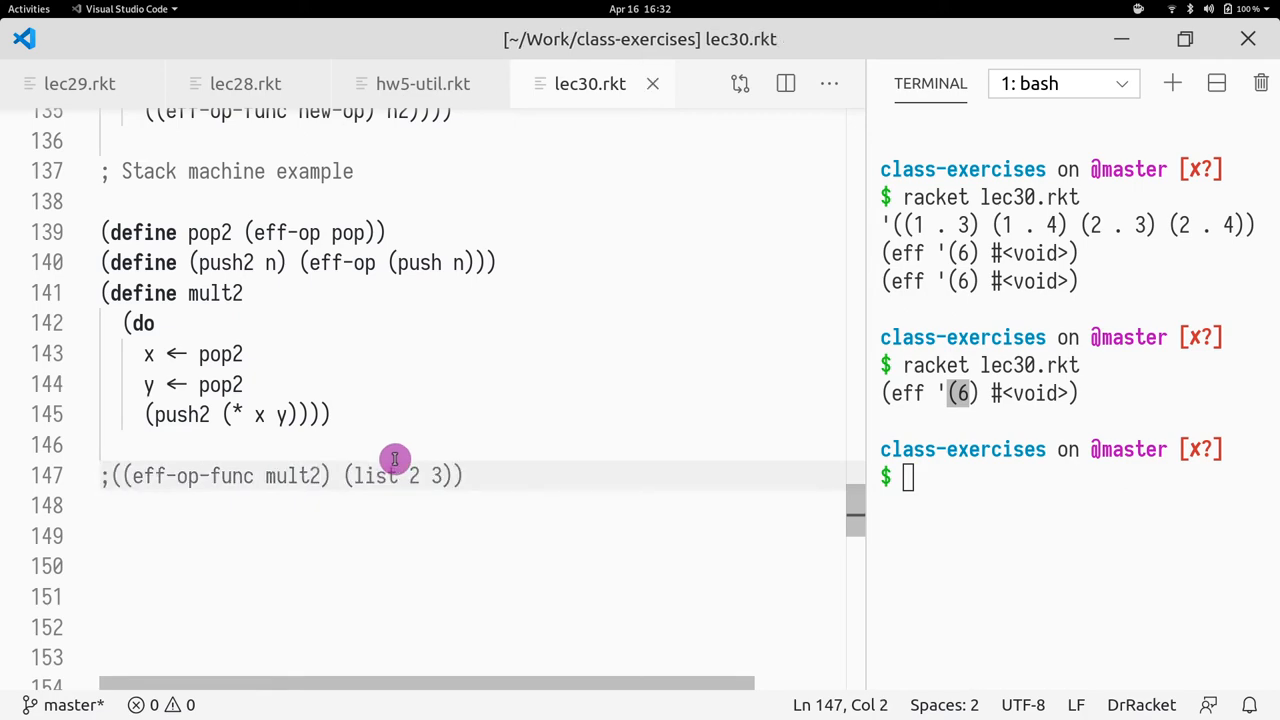
Scroll toward the ty-bind definition at lines 111–114.
{"action": "scroll", "scroll_direction": "down", "scroll_amount": 3}
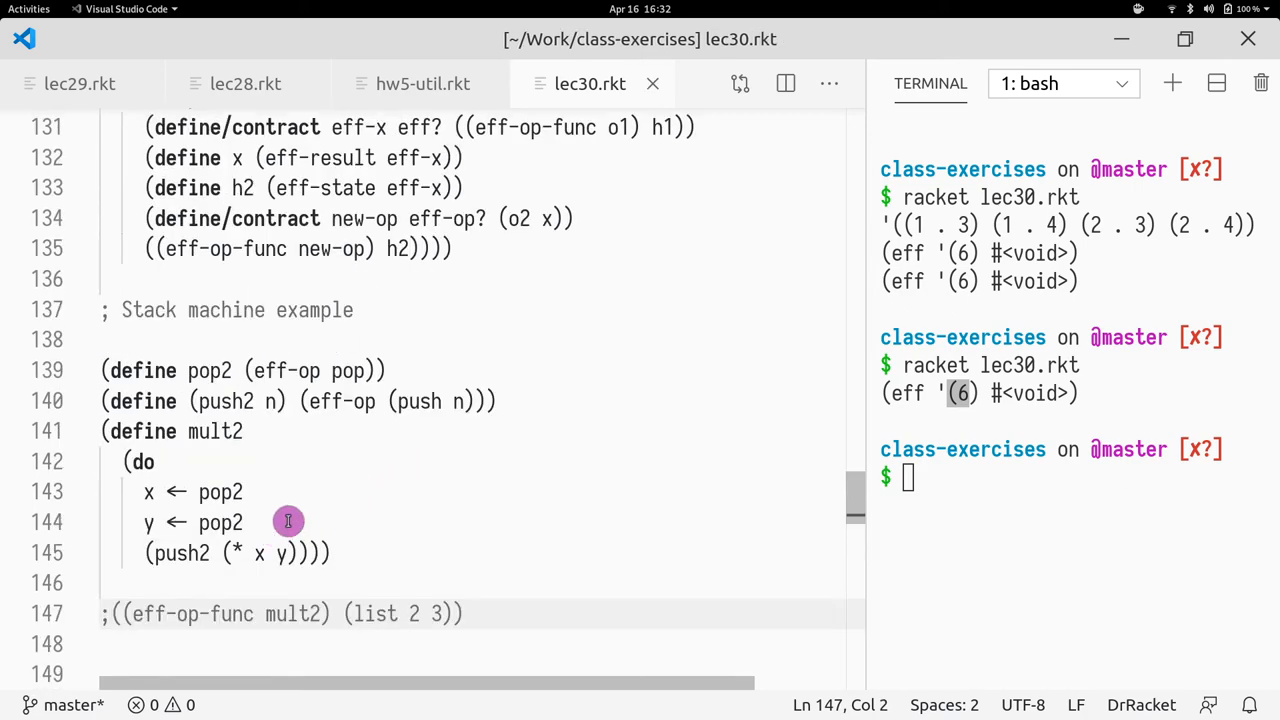
{"action": "mouse_move", "coordinate": [392, 462]}
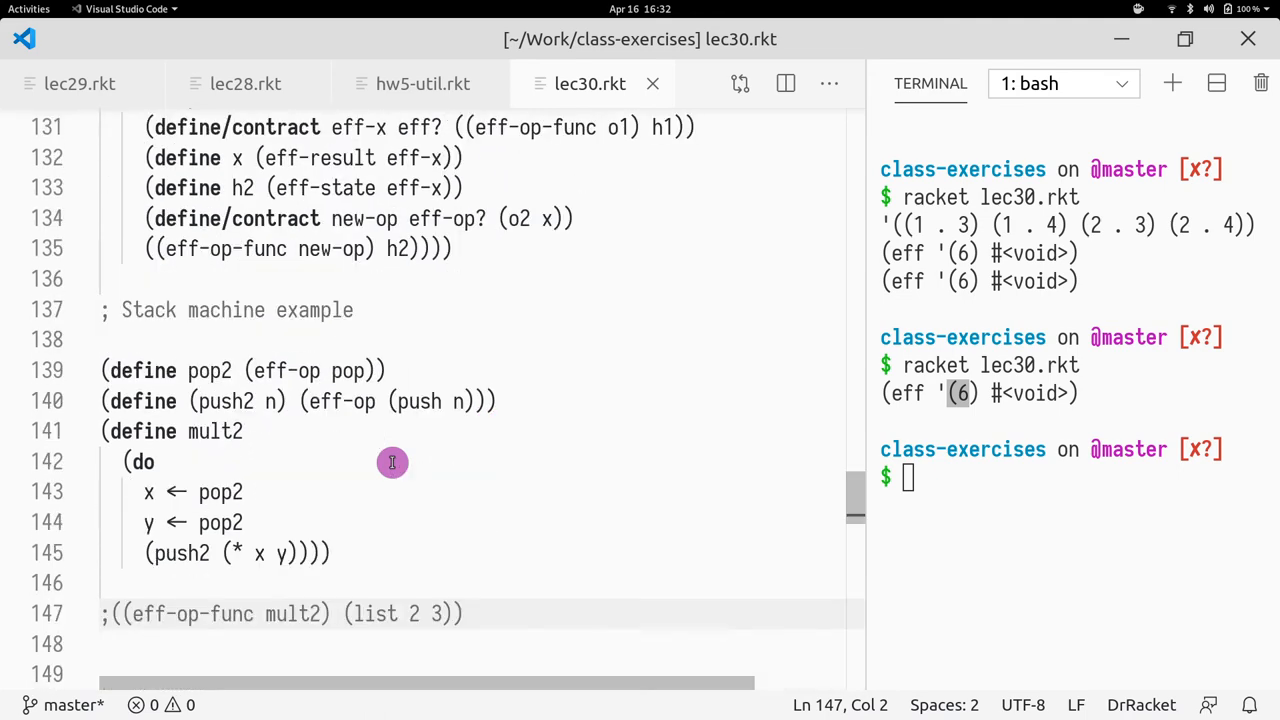
{"action": "mouse_move", "coordinate": [388, 472]}
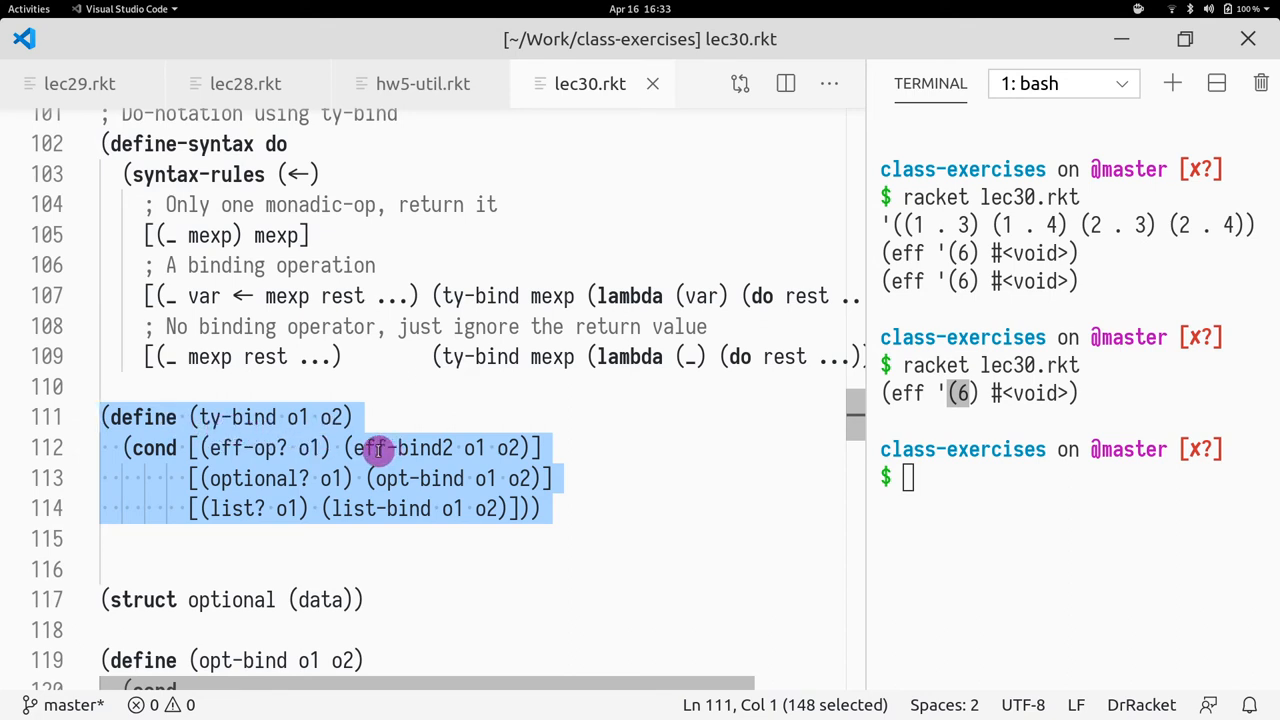
{"action": "mouse_move", "coordinate": [256, 430]}
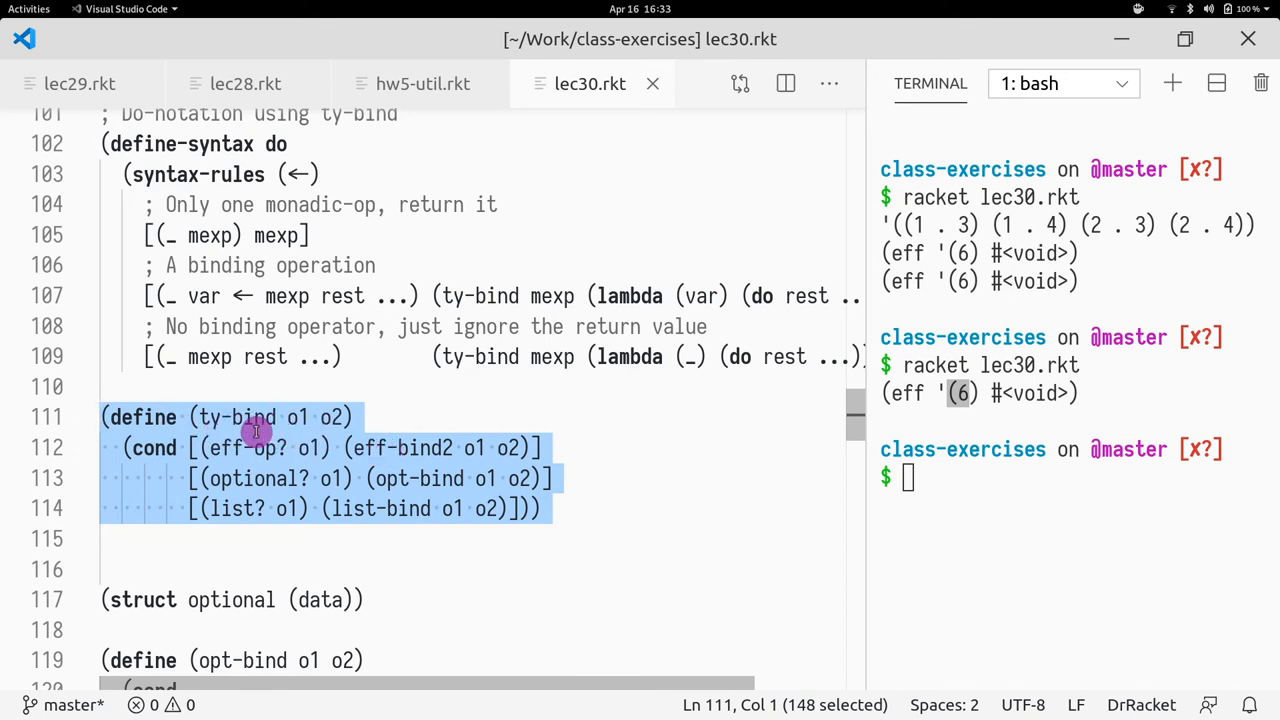
{"action": "mouse_move", "coordinate": [356, 468]}
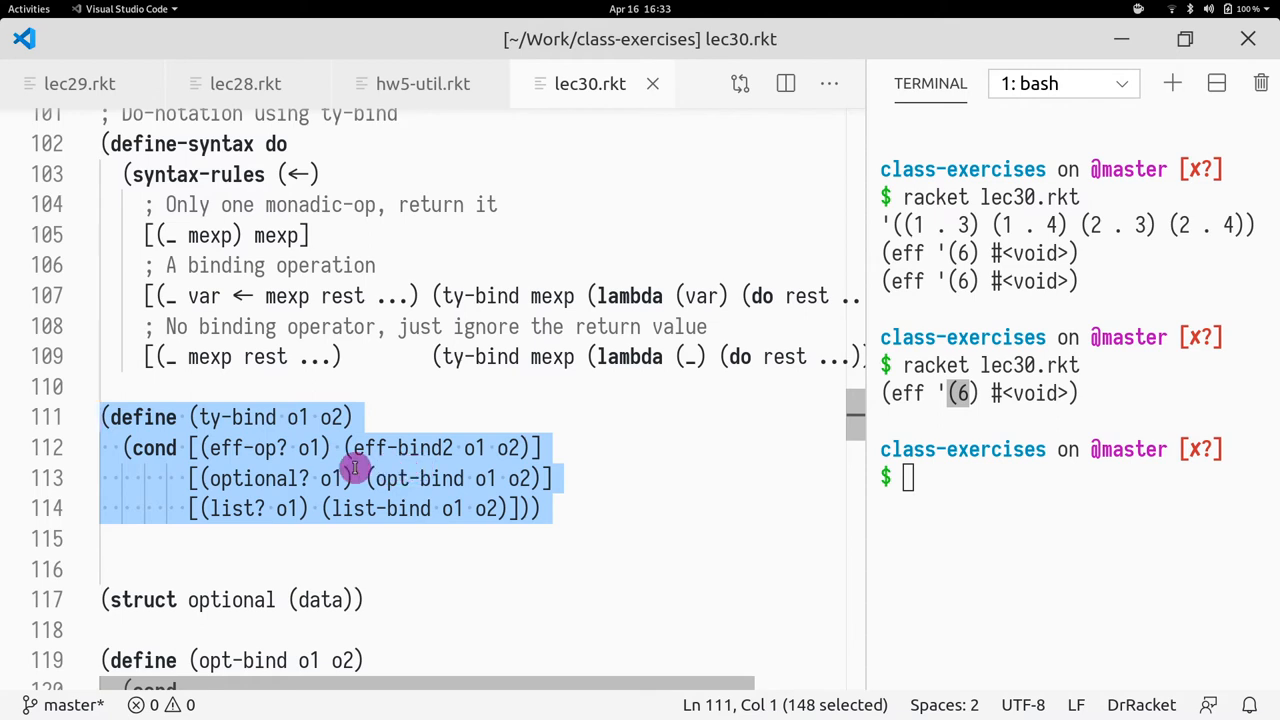
{"action": "mouse_move", "coordinate": [208, 422]}
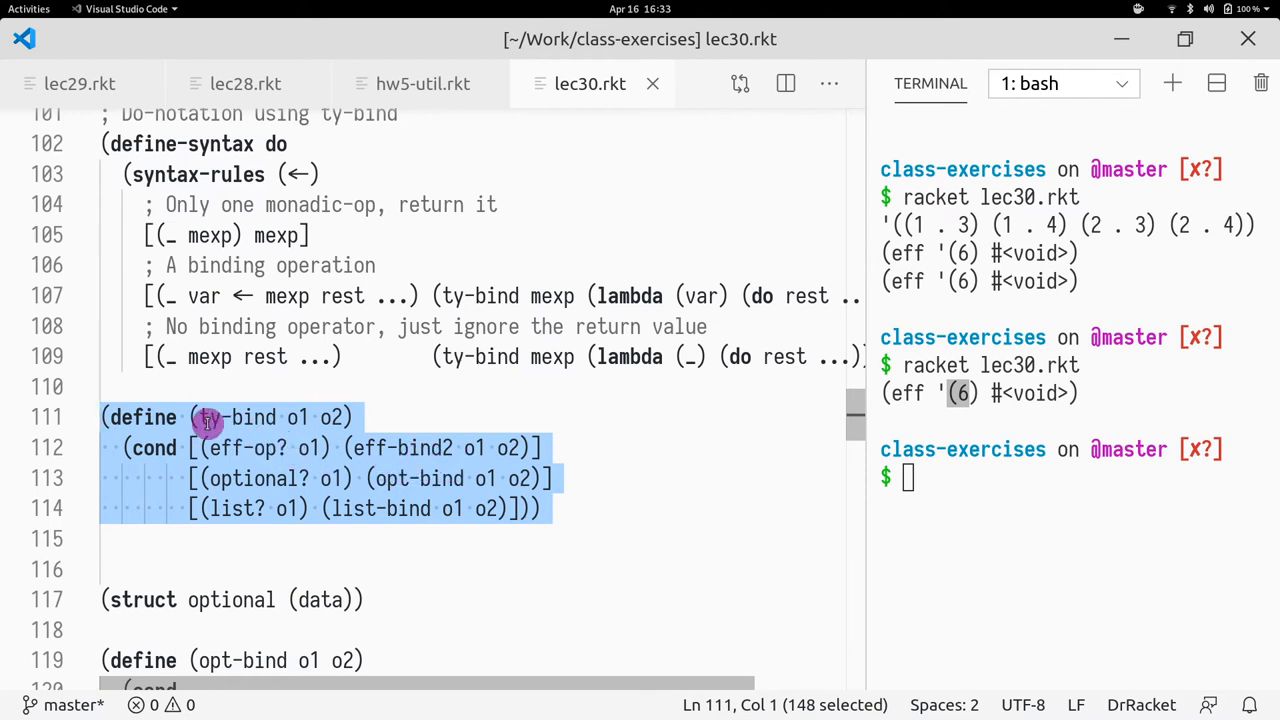
{"action": "mouse_move", "coordinate": [292, 428]}
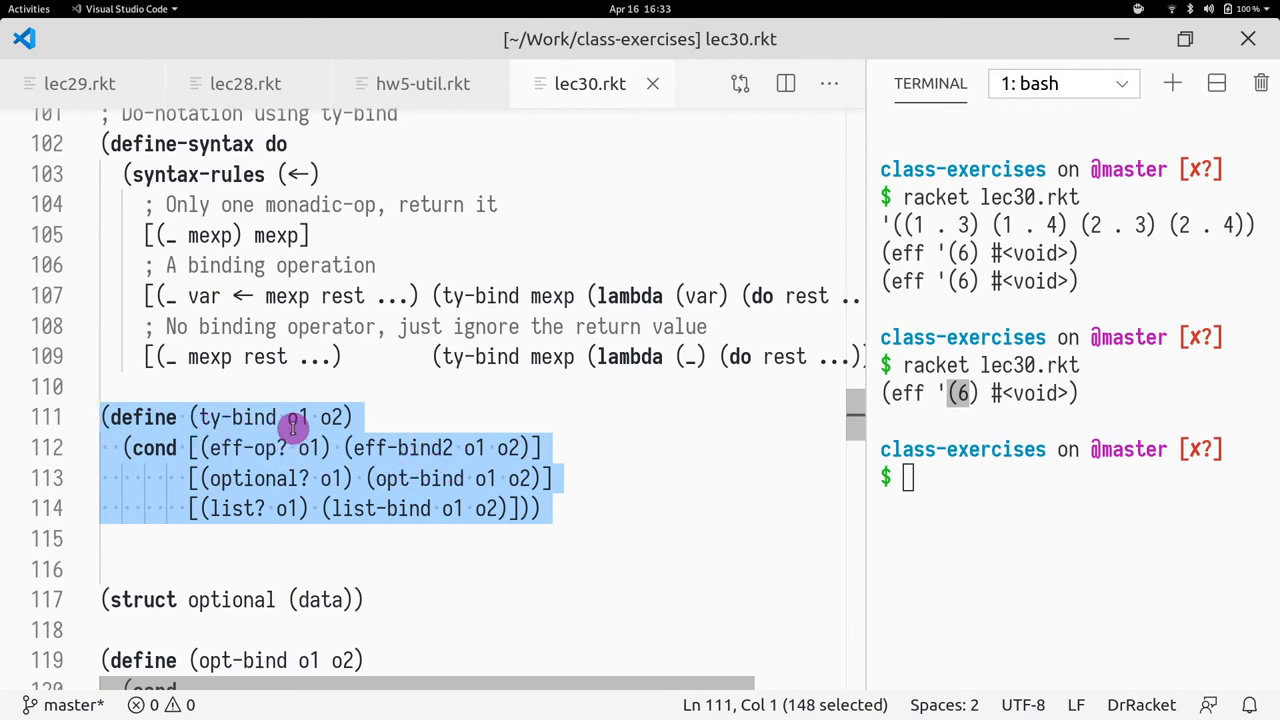
Highlight uses of o1 in ty-bind and review opt-bind and eff-bind2 down to the stack machine example.
{"action": "left_click", "coordinate": [316, 418]}
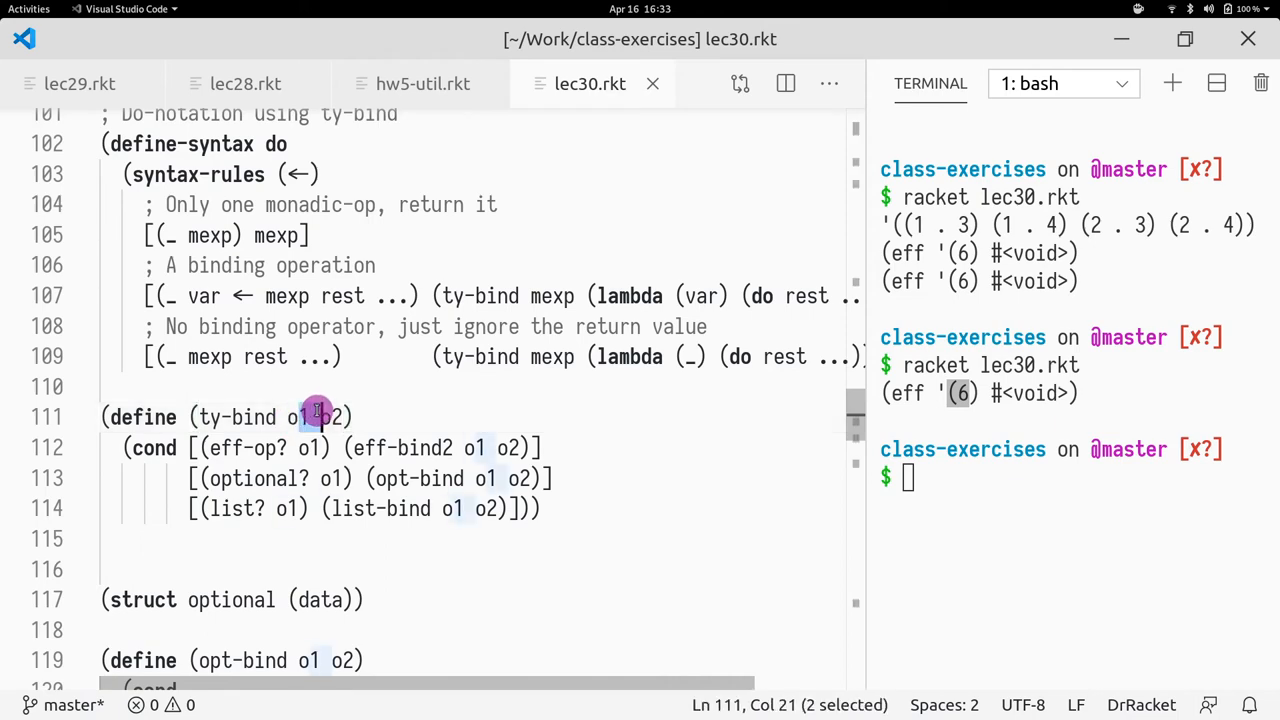
{"action": "scroll", "scroll_direction": "down", "scroll_amount": 3}
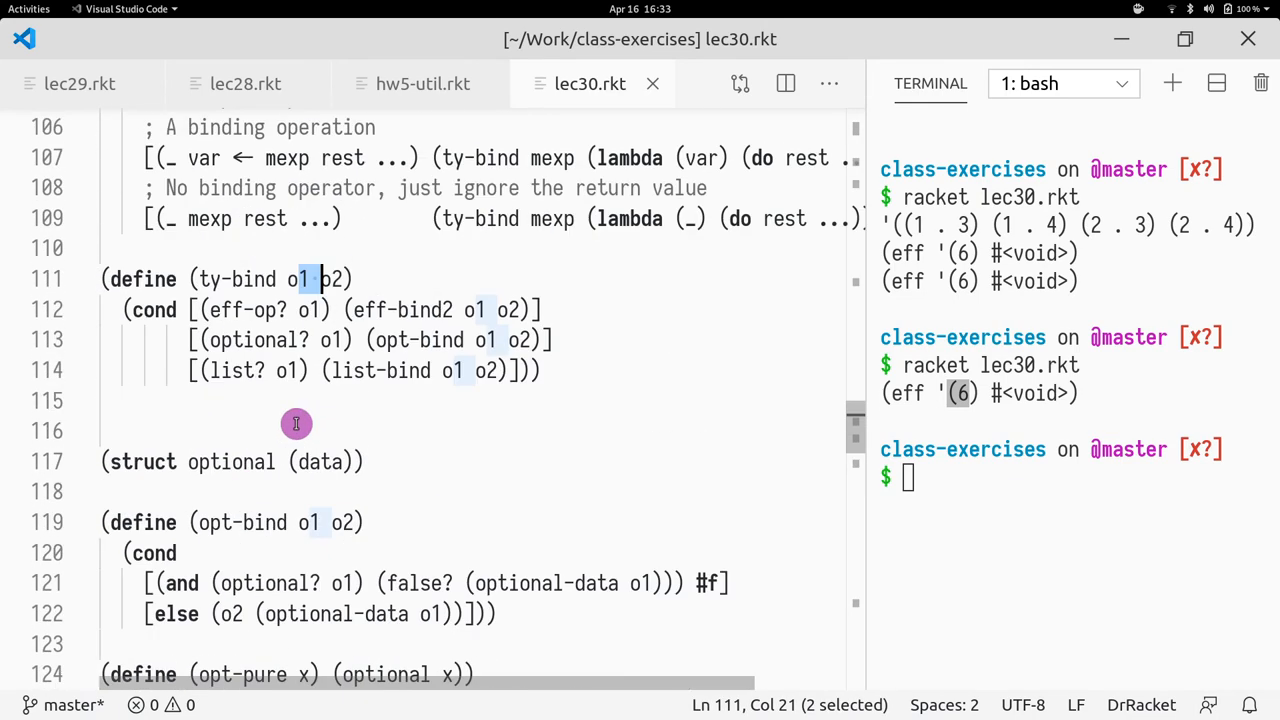
{"action": "scroll", "scroll_direction": "down", "scroll_amount": 3}
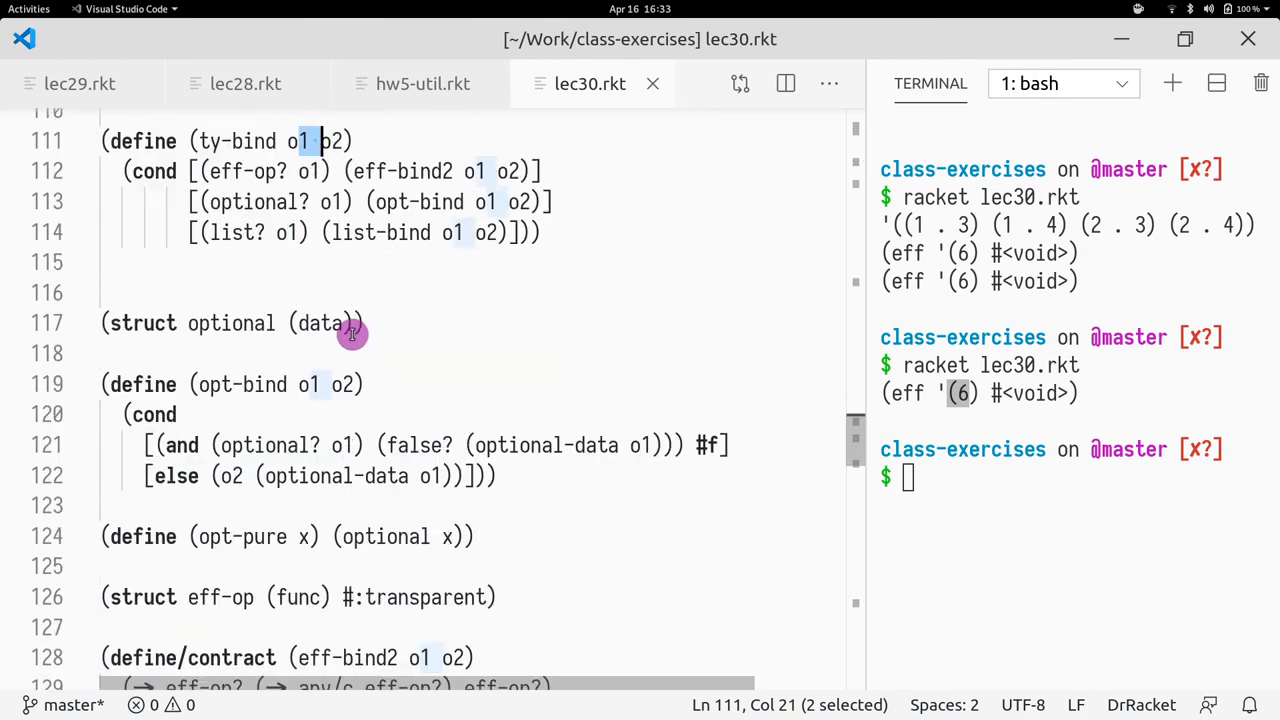
{"action": "scroll", "scroll_direction": "down", "scroll_amount": 3}
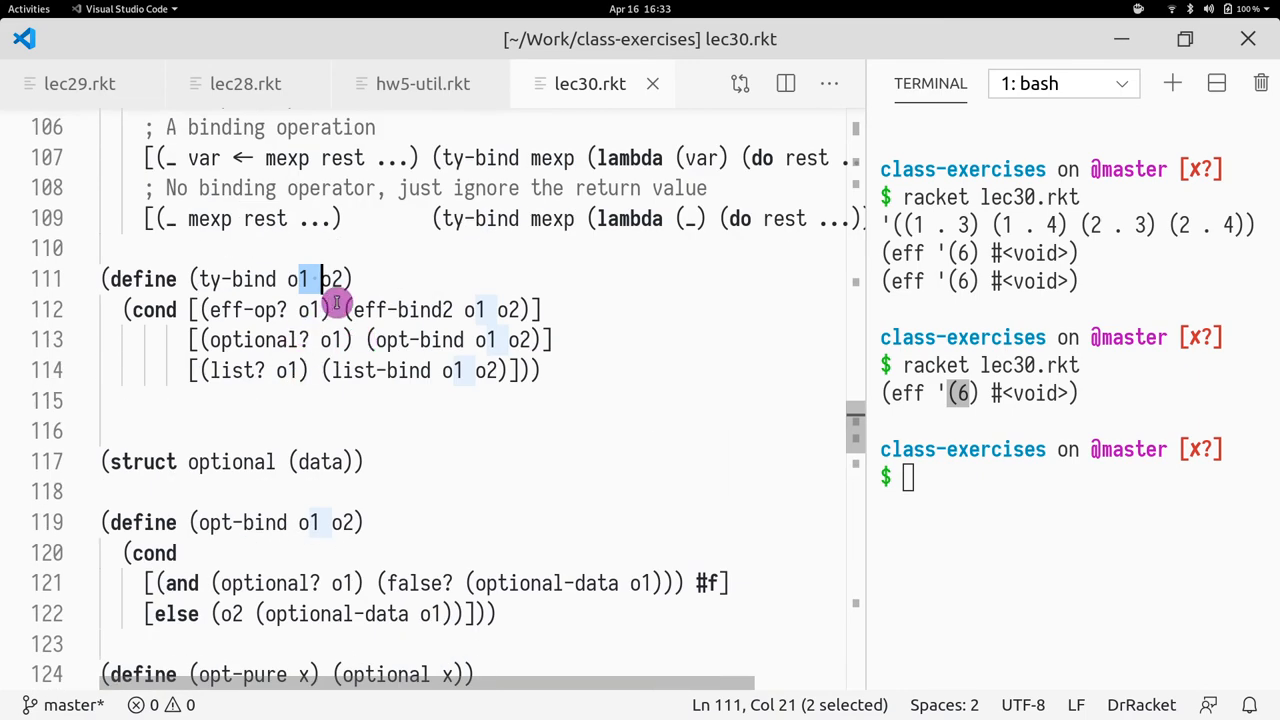
{"action": "scroll", "scroll_direction": "down", "scroll_amount": 3}
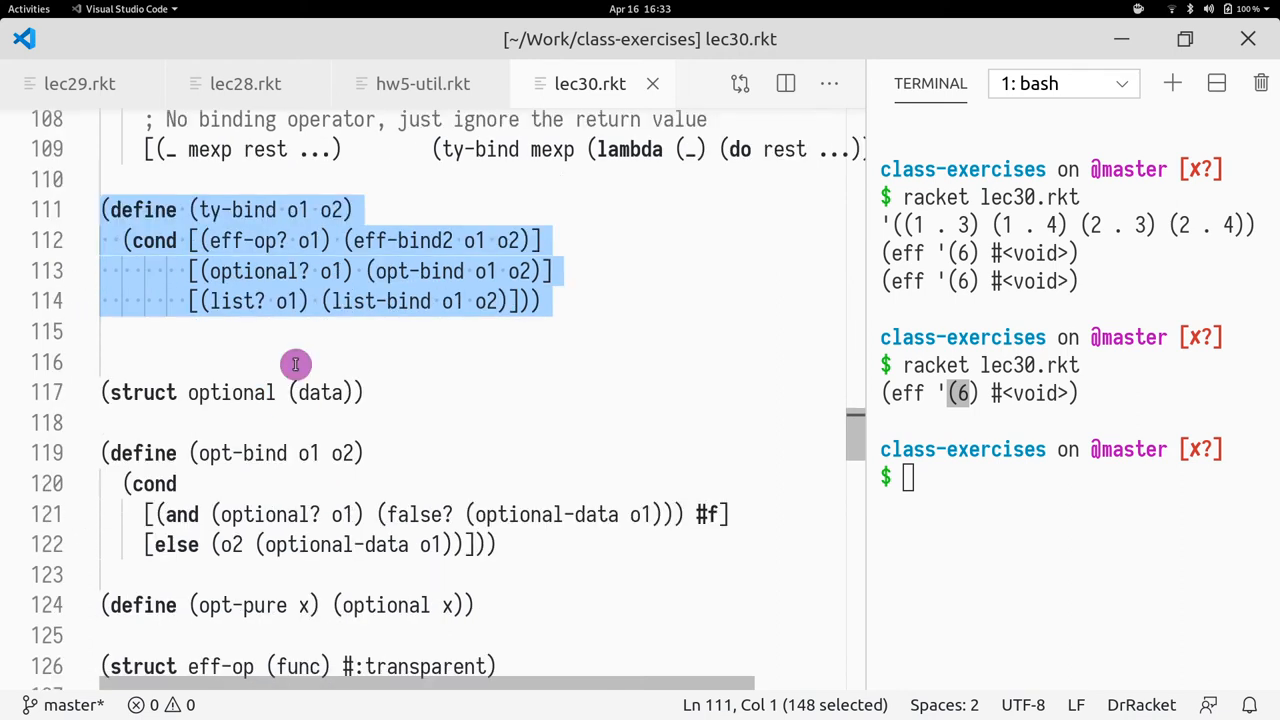
{"action": "scroll", "scroll_direction": "down", "scroll_amount": 3}
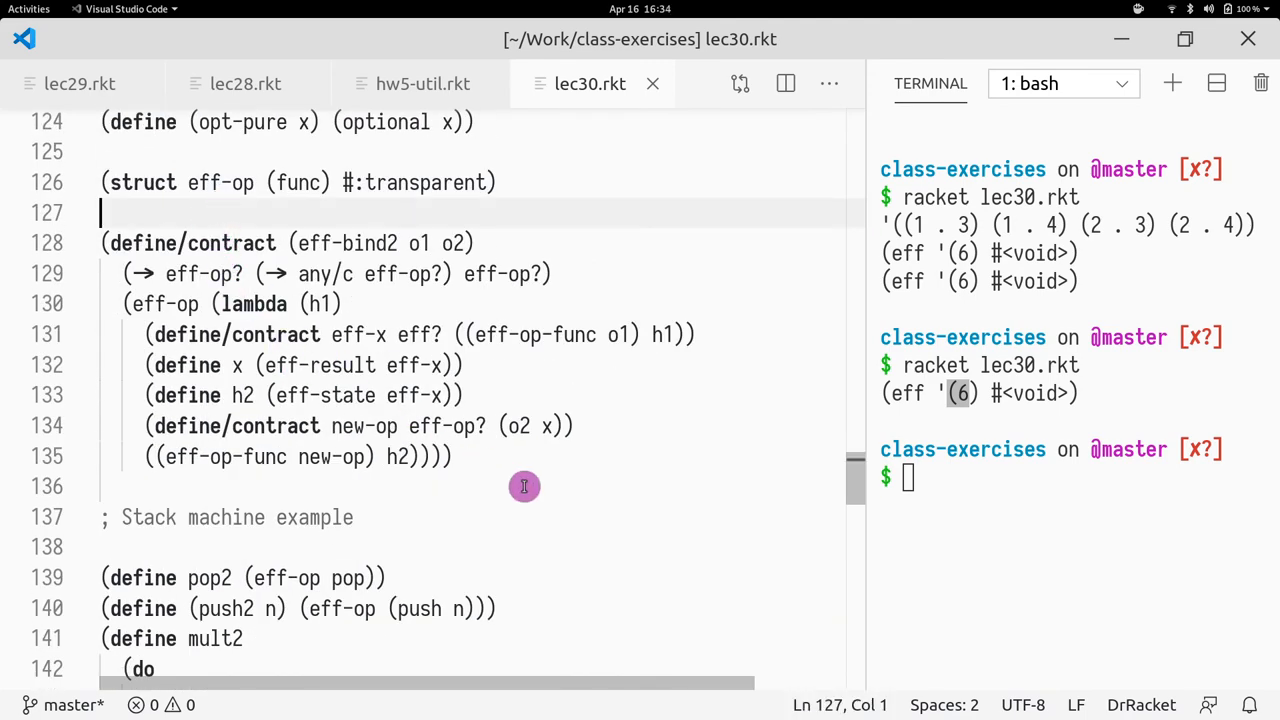
{"action": "scroll", "scroll_direction": "down", "scroll_amount": 3}
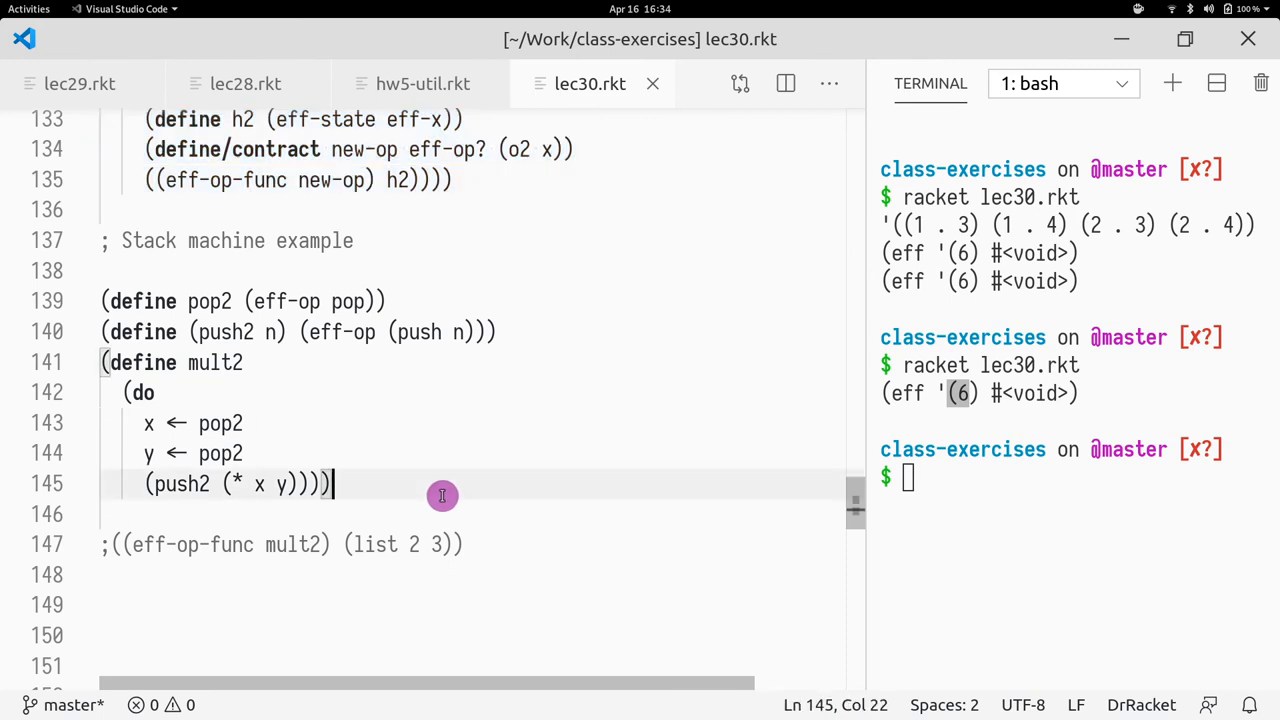